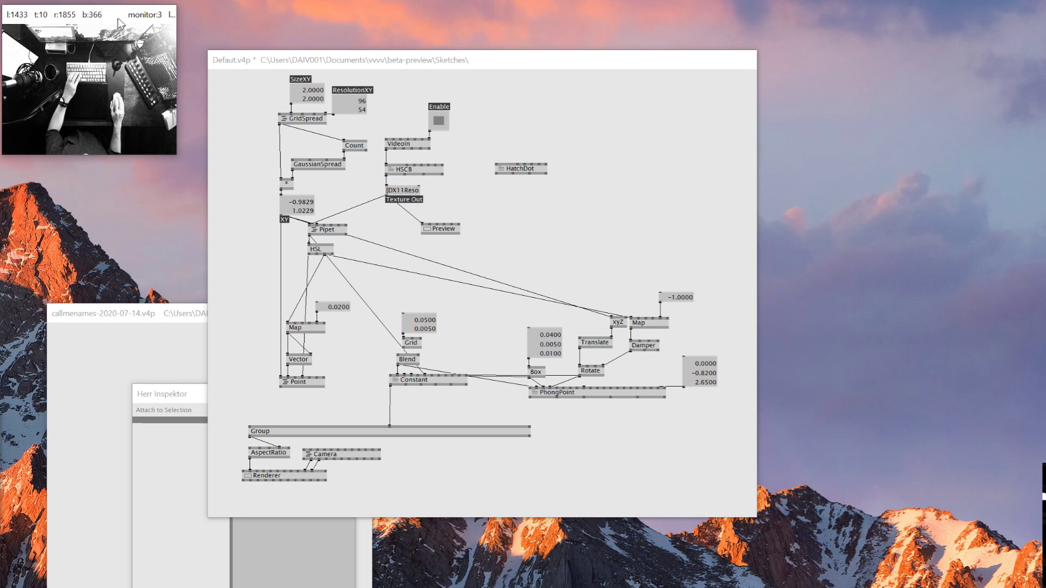
# Step: Move the patch window aside so the Renderer output sits beside it
pyautogui.moveTo(481, 58); pyautogui.dragTo(457, 39)
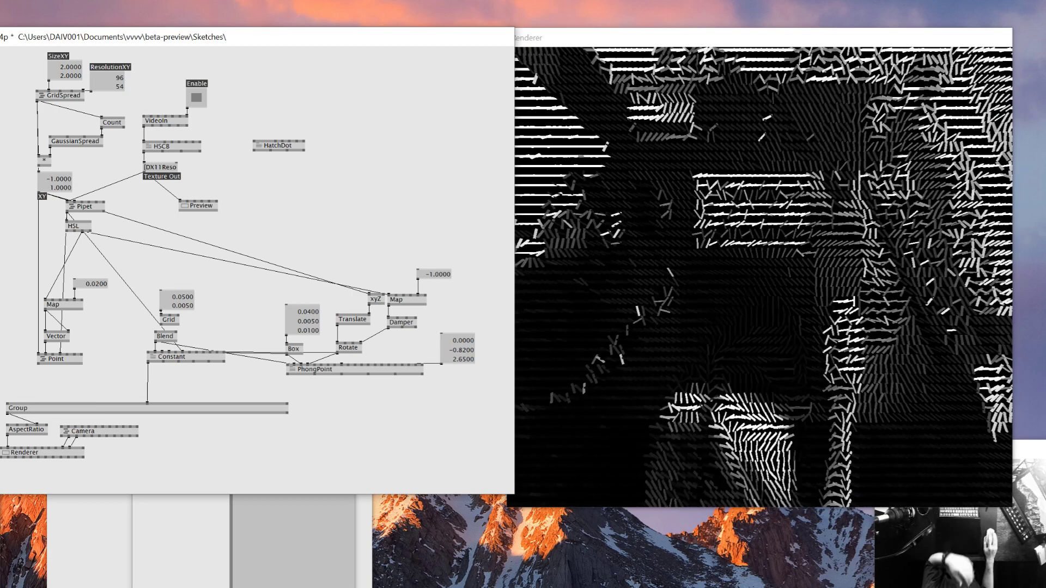
pyautogui.moveTo(260, 287)
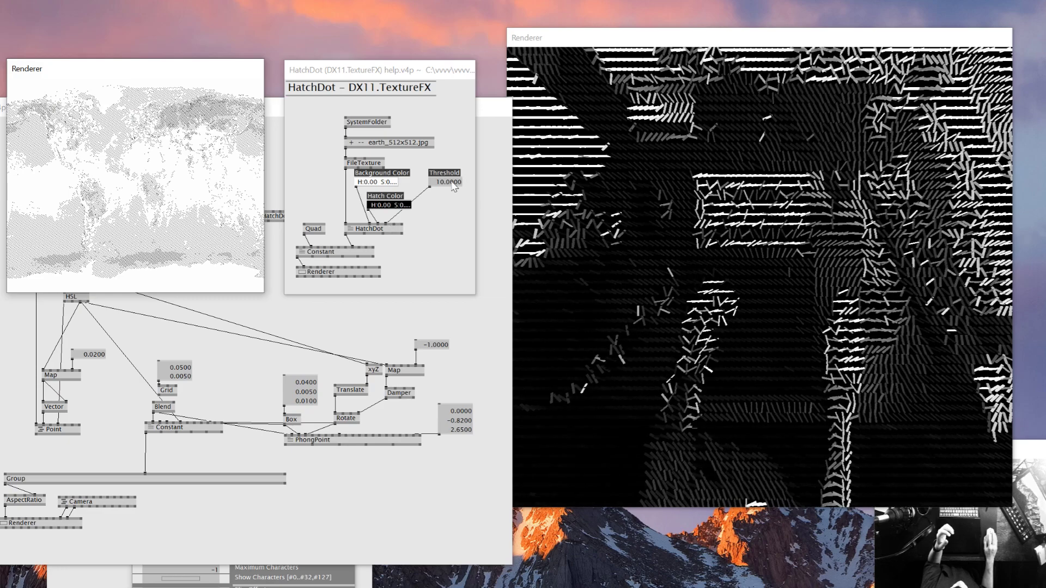
# Step: Raise the HatchDot help patch Threshold to about 10.74 for coarser dots
pyautogui.moveTo(443, 182); pyautogui.dragTo(444, 182)
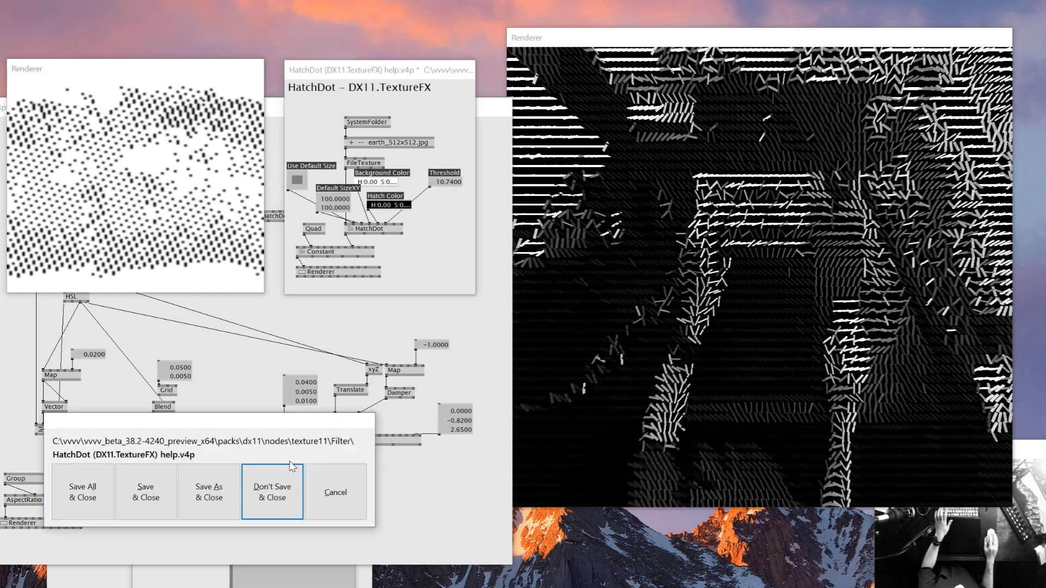
# Step: Close the HatchDot help and Default.v4p with Don't Save & Close
pyautogui.click(271, 492)
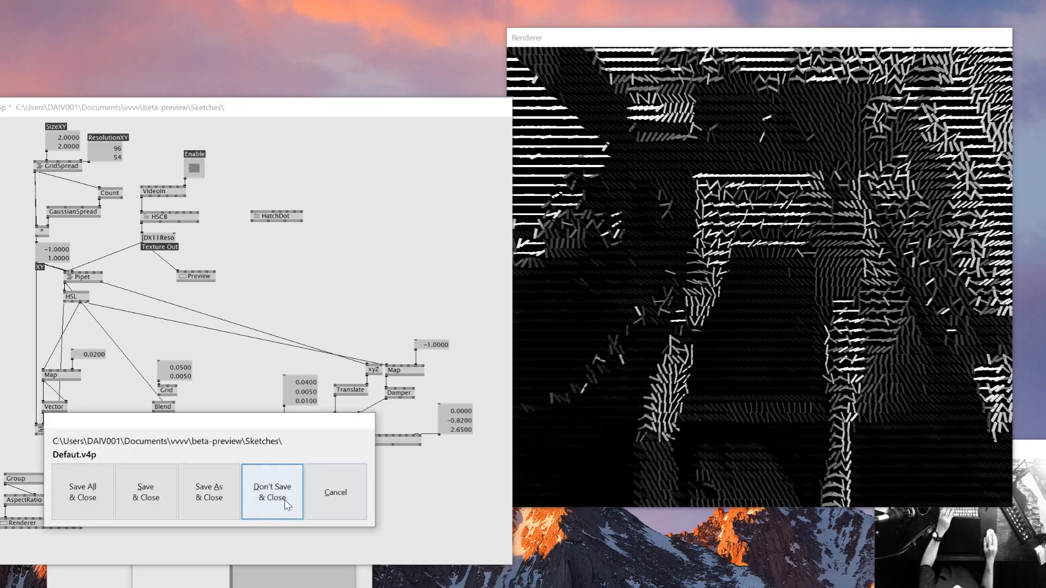
pyautogui.click(273, 491)
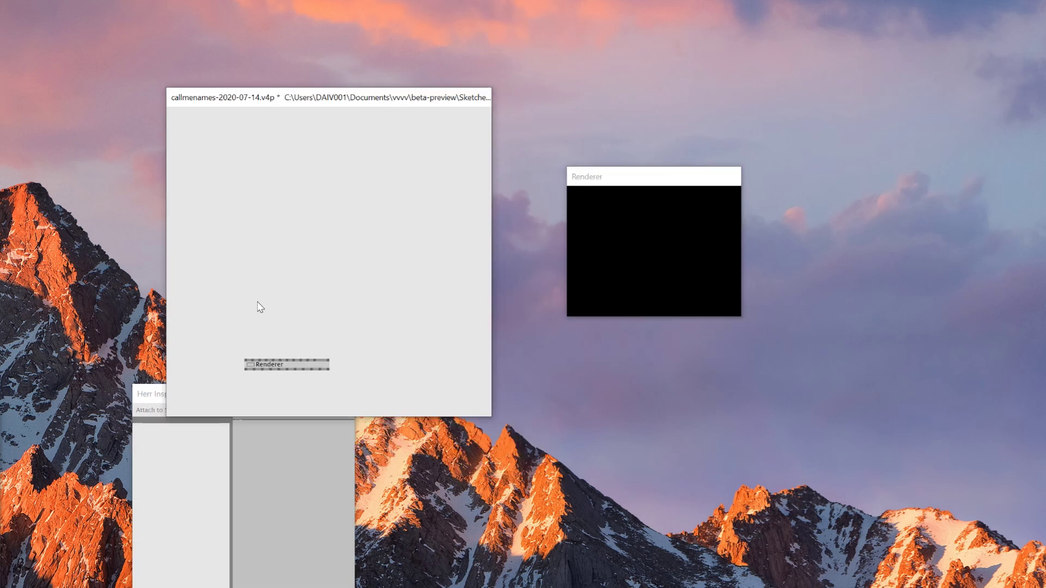
# Step: Add an AxisAndGrid (DX11) node and enlarge the Renderer output window
pyautogui.write('axis')
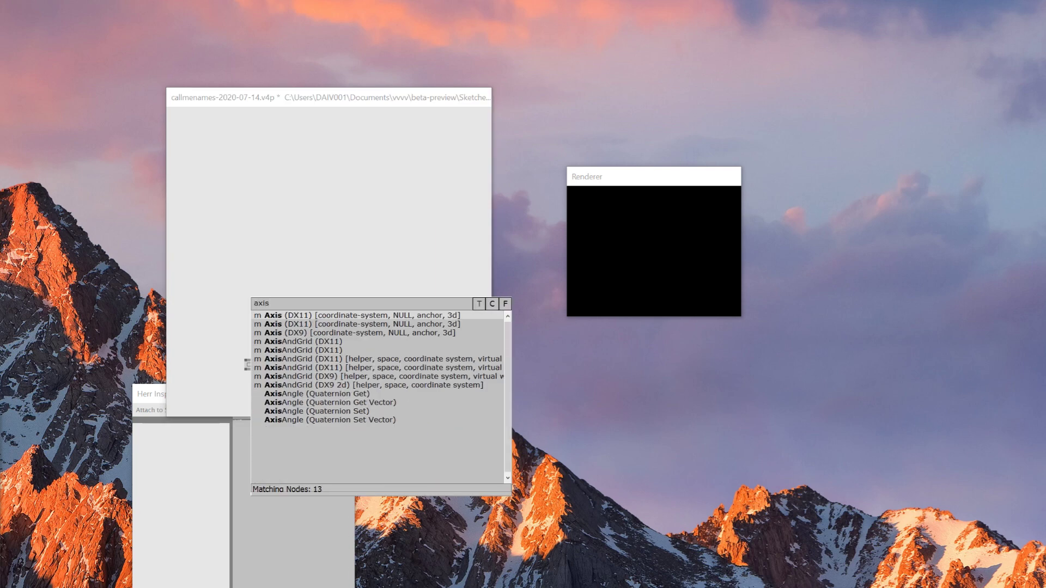
pyautogui.doubleClick(303, 341)
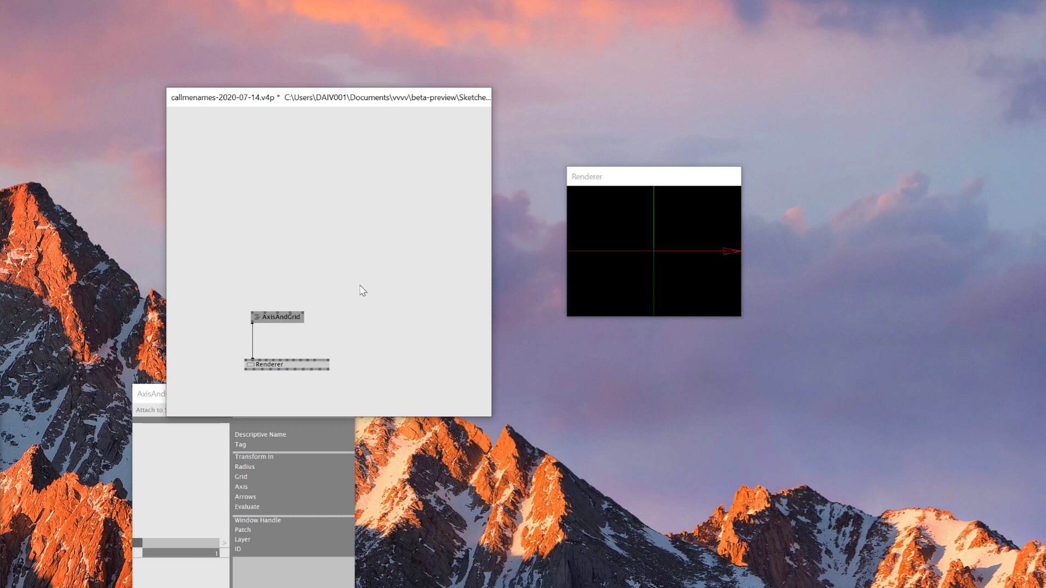
pyautogui.moveTo(738, 321); pyautogui.dragTo(945, 451)
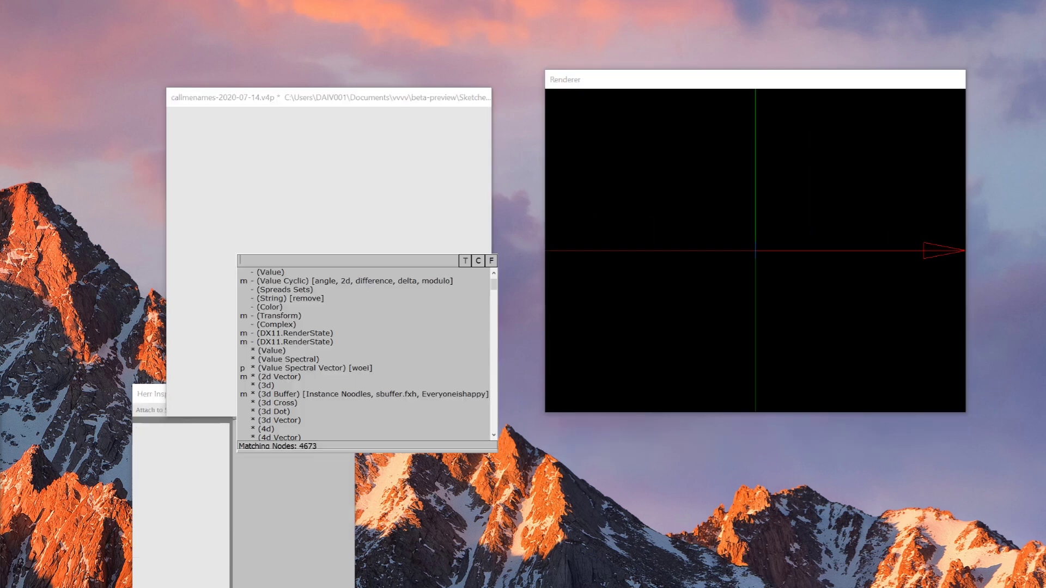
# Step: Add VideoIn and FileStream nodes from the node browser
pyautogui.write('videoin')
pyautogui.write('file')
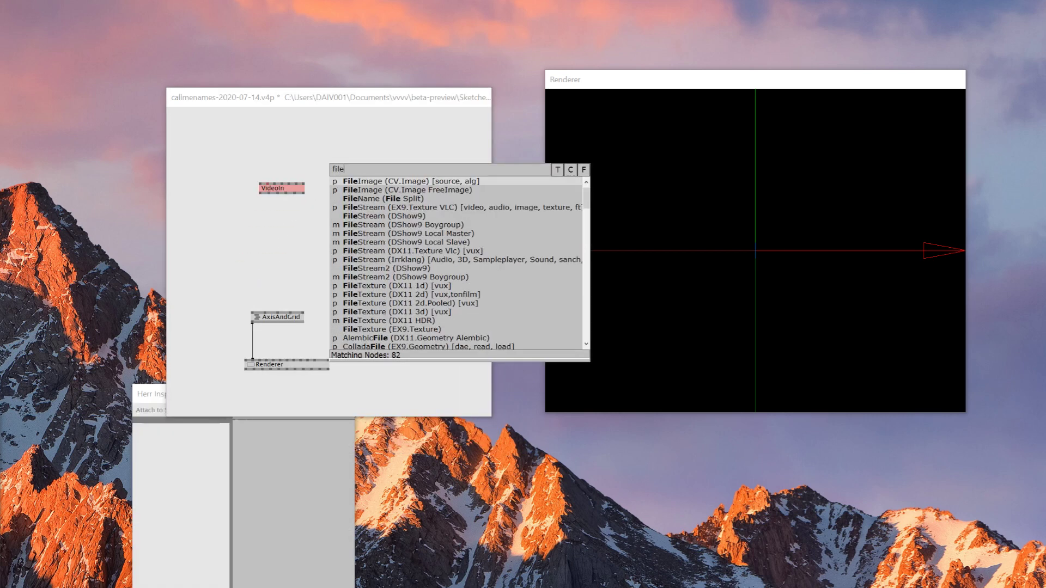
pyautogui.write('v')
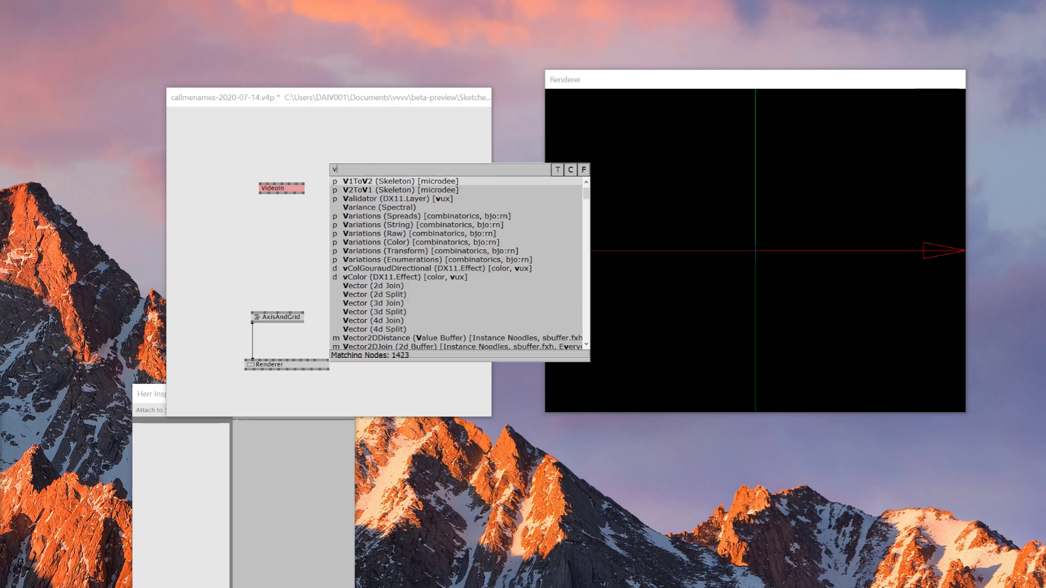
pyautogui.write('filestre')
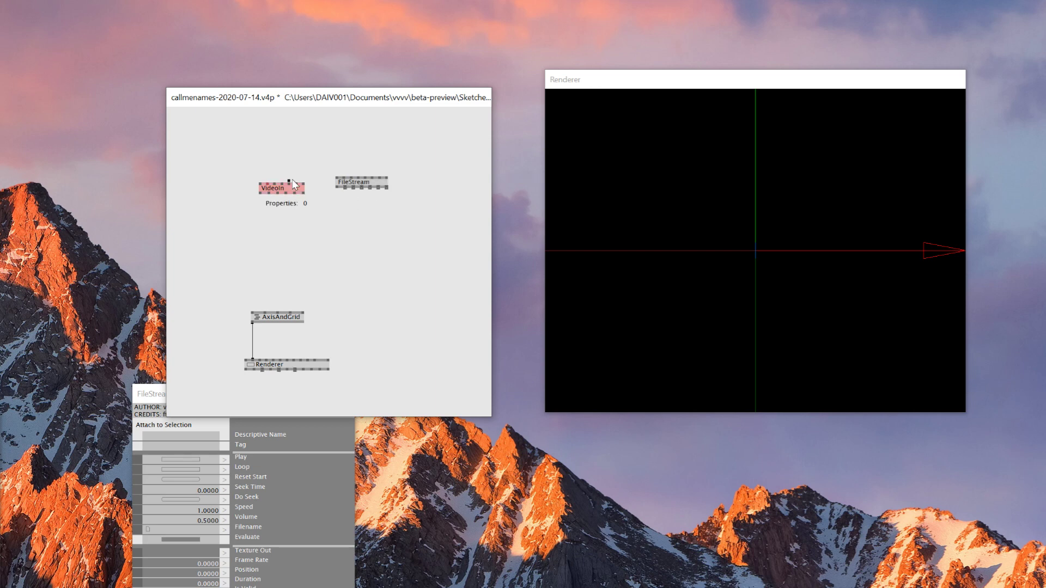
# Step: Select the LifeCam Studio as VideoIn's capture device and move the Preview window off the patch
pyautogui.click(281, 180)
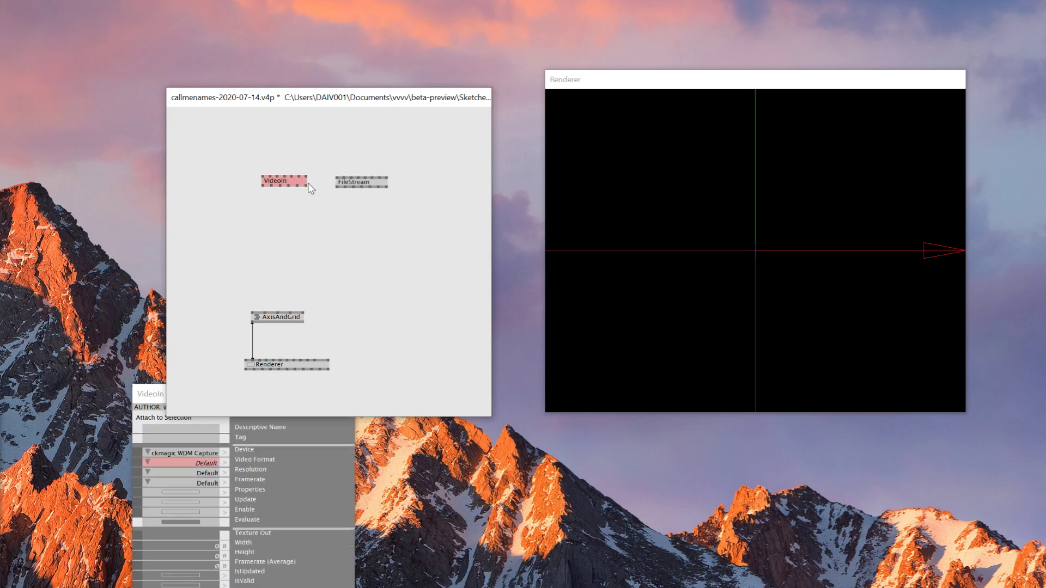
pyautogui.doubleClick(284, 181)
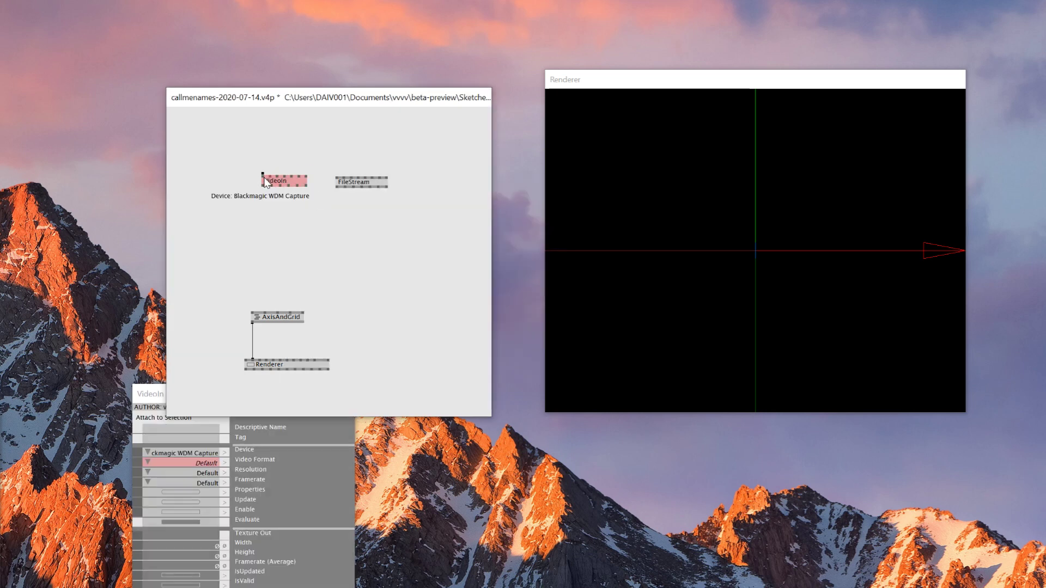
pyautogui.click(278, 180)
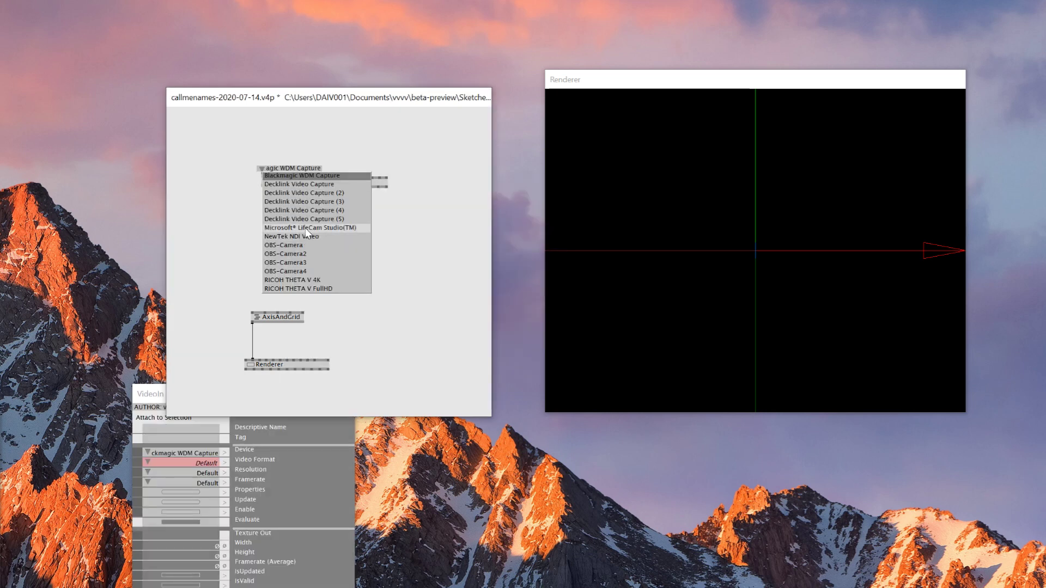
pyautogui.click(310, 228)
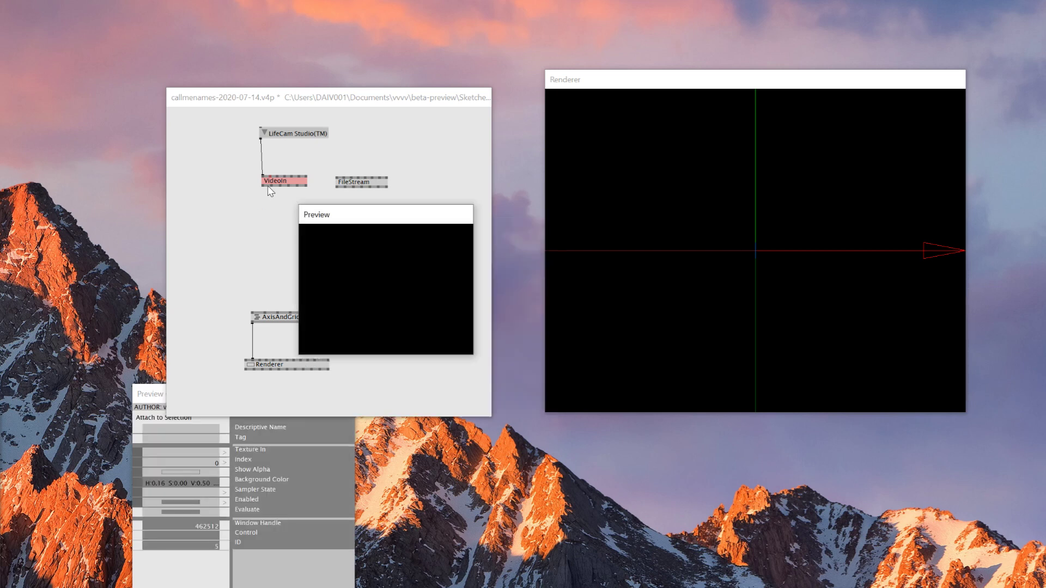
pyautogui.moveTo(385, 215); pyautogui.dragTo(323, 215)
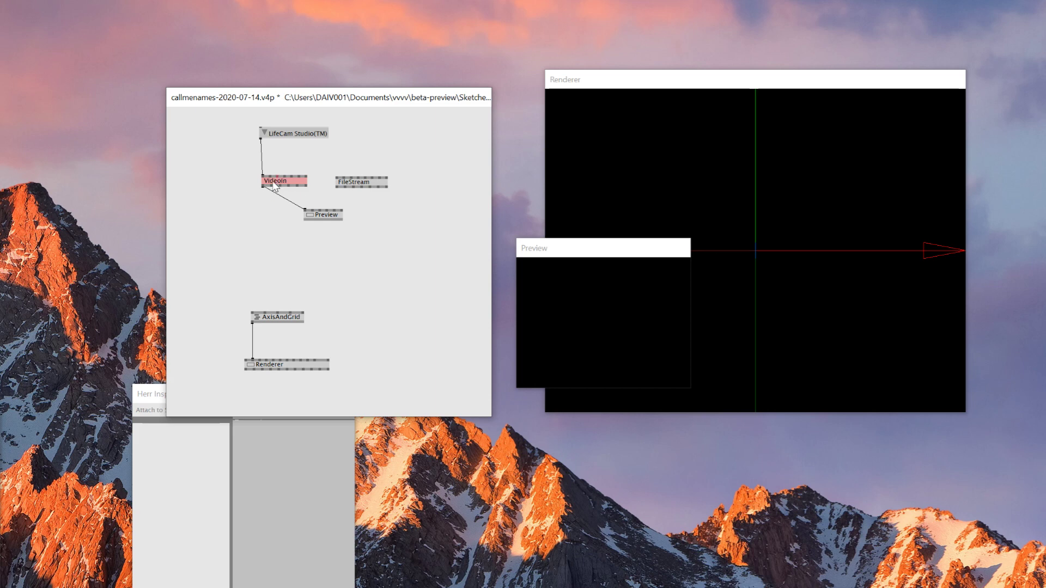
# Step: Set the camera capture resolution to 1920x1080
pyautogui.click(287, 180)
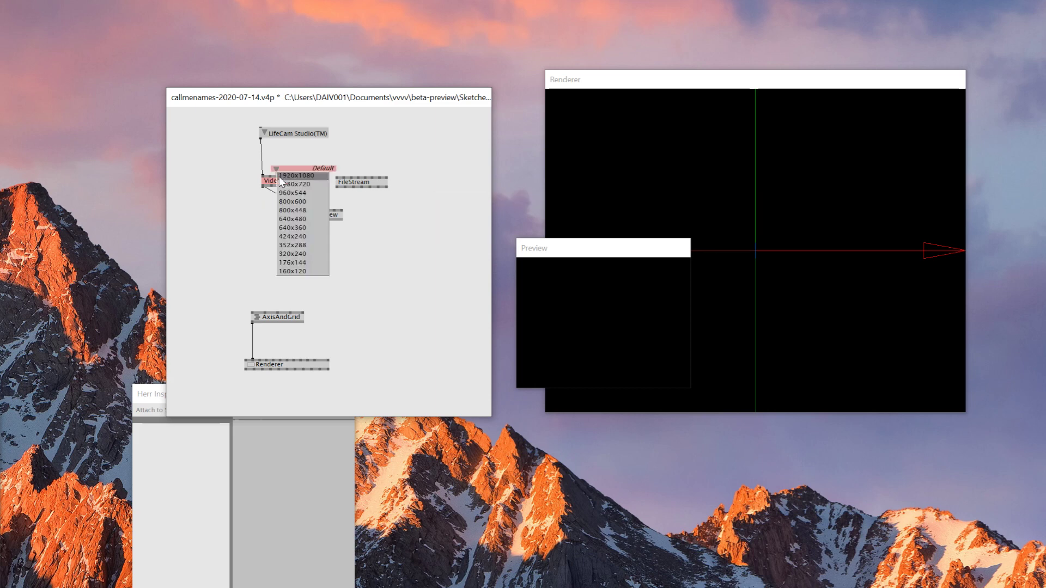
pyautogui.click(294, 175)
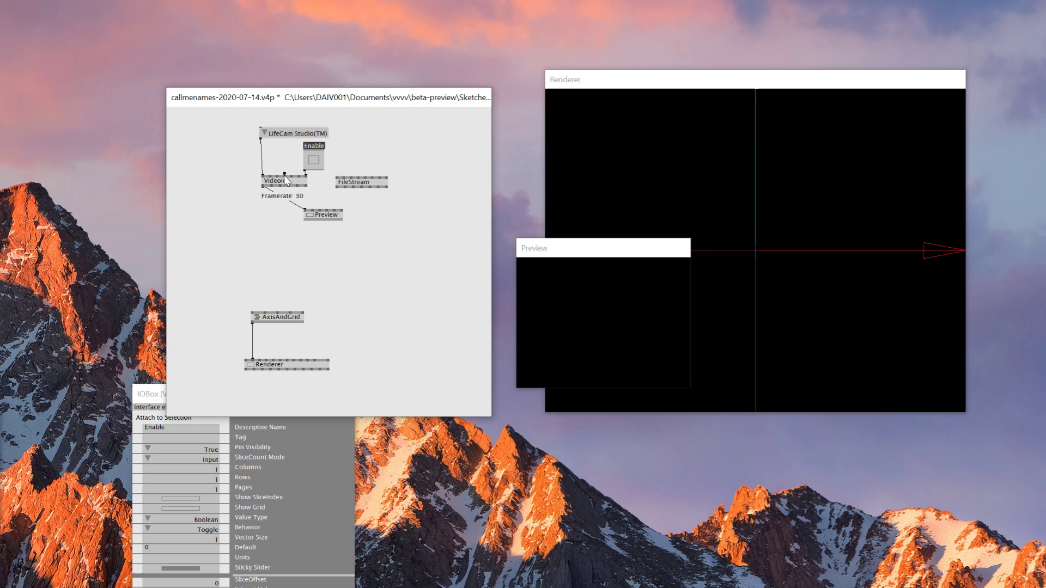
pyautogui.click(277, 169)
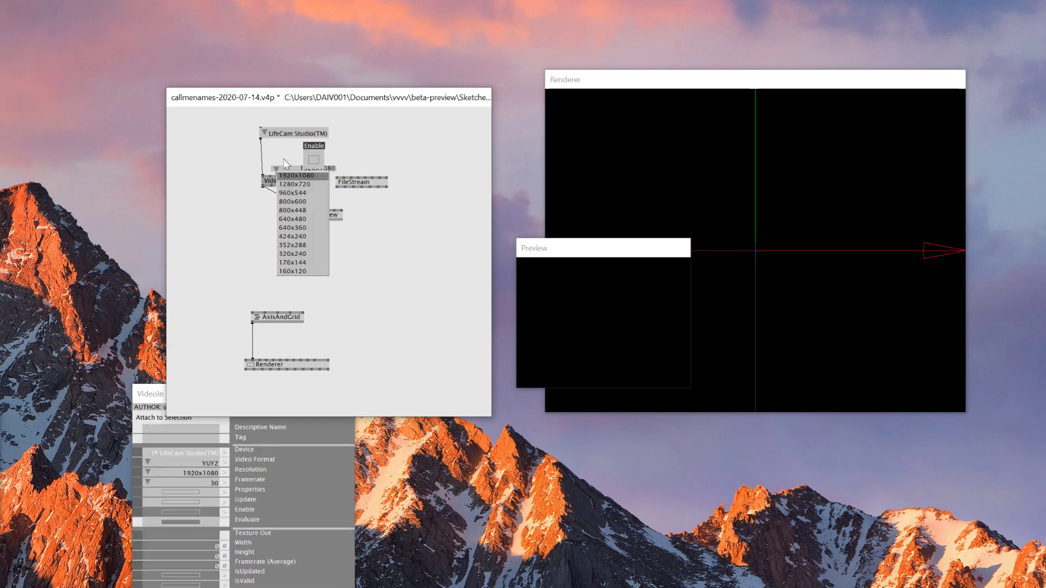
pyautogui.click(294, 175)
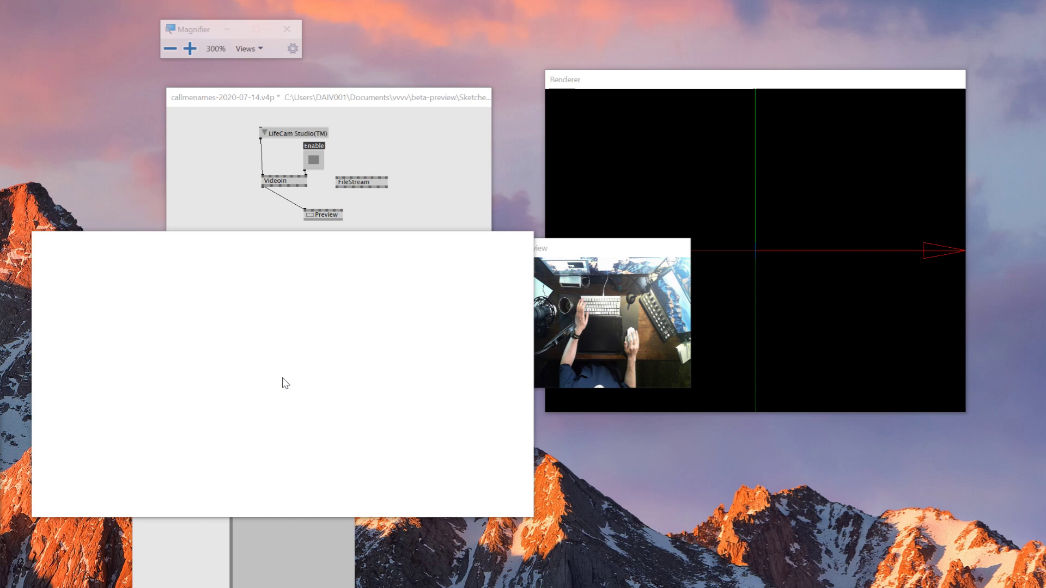
# Step: Add a Pipet (DX11.Texture 2d) node fed by VideoIn's texture output
pyautogui.write('pipet')
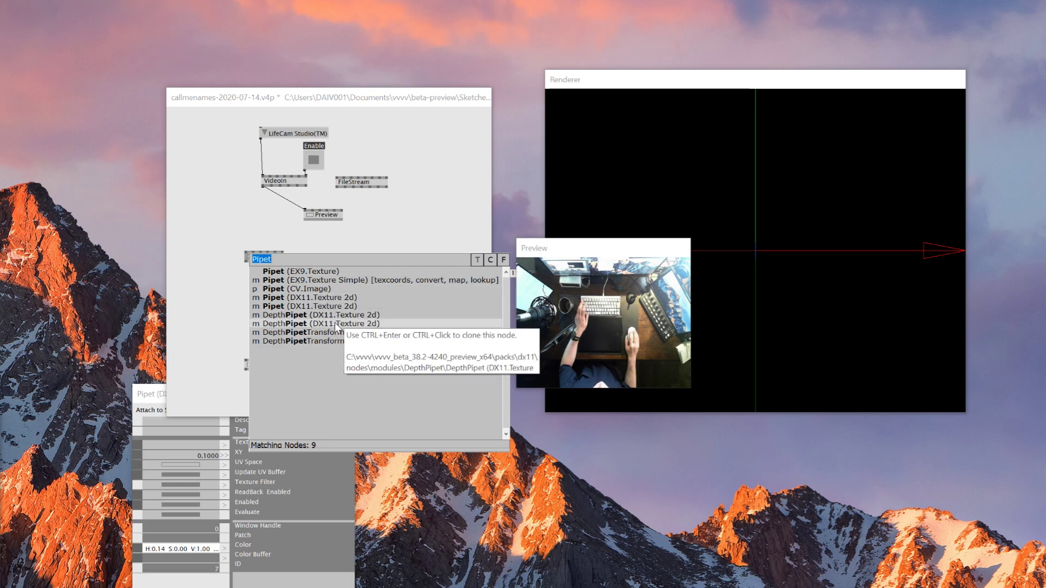
pyautogui.moveTo(307, 315)
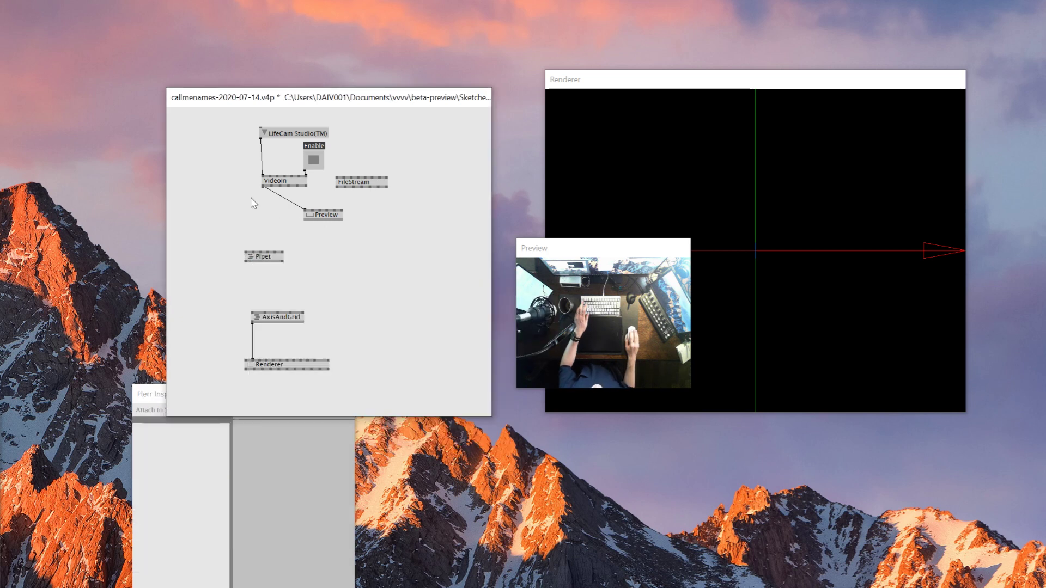
pyautogui.click(263, 257)
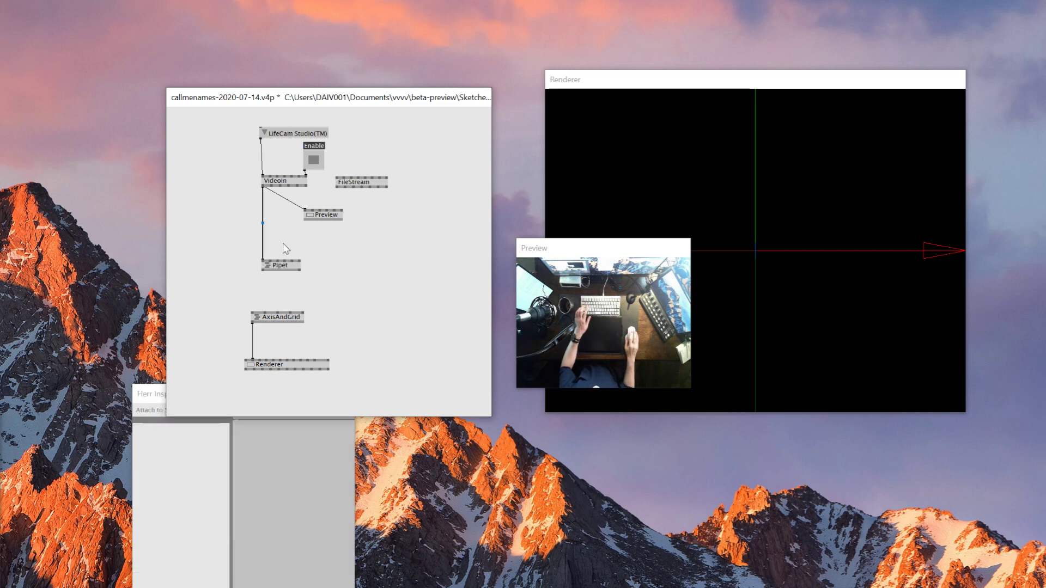
# Step: Add a GridSpread of 100x100 resolution over size 2 feeding Pipet's XY coordinates
pyautogui.write('gridspre')
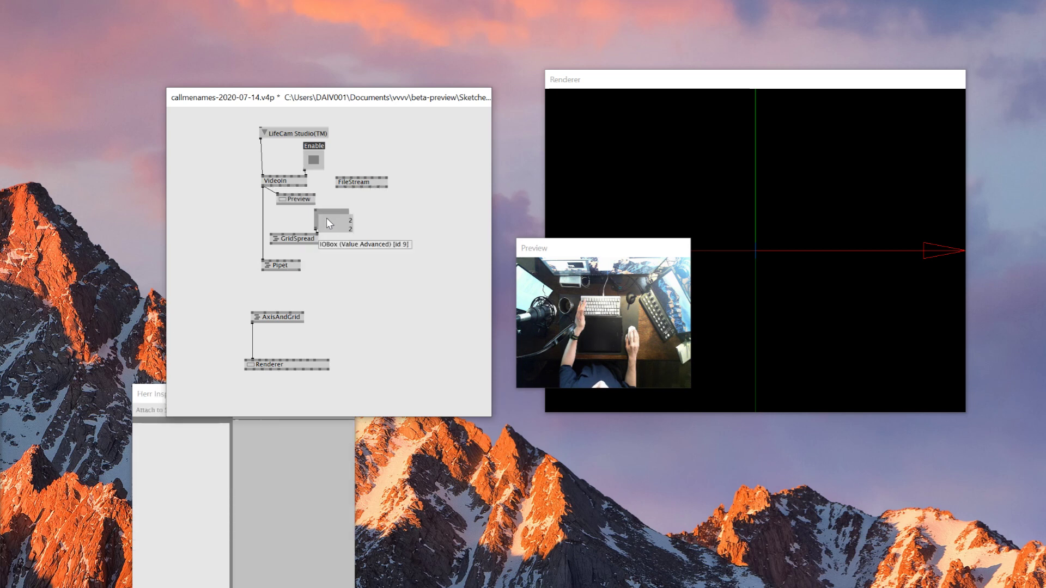
pyautogui.doubleClick(332, 214)
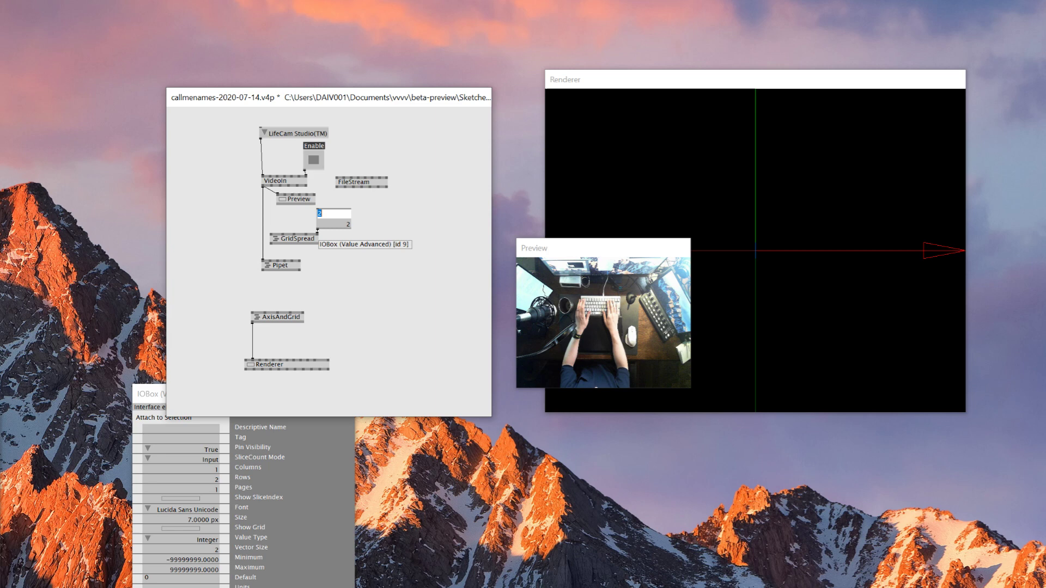
pyautogui.write('100')
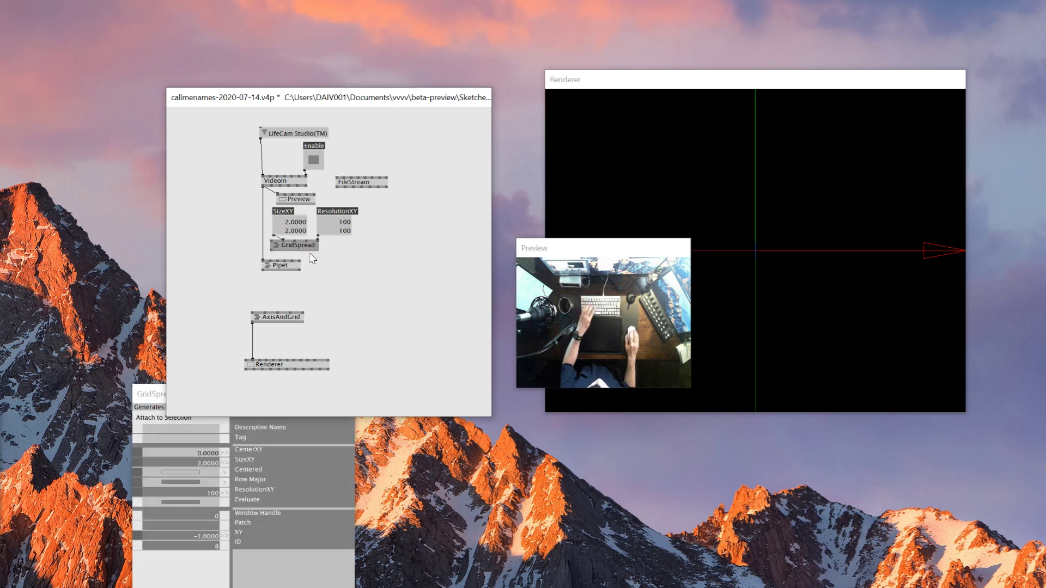
pyautogui.click(281, 265)
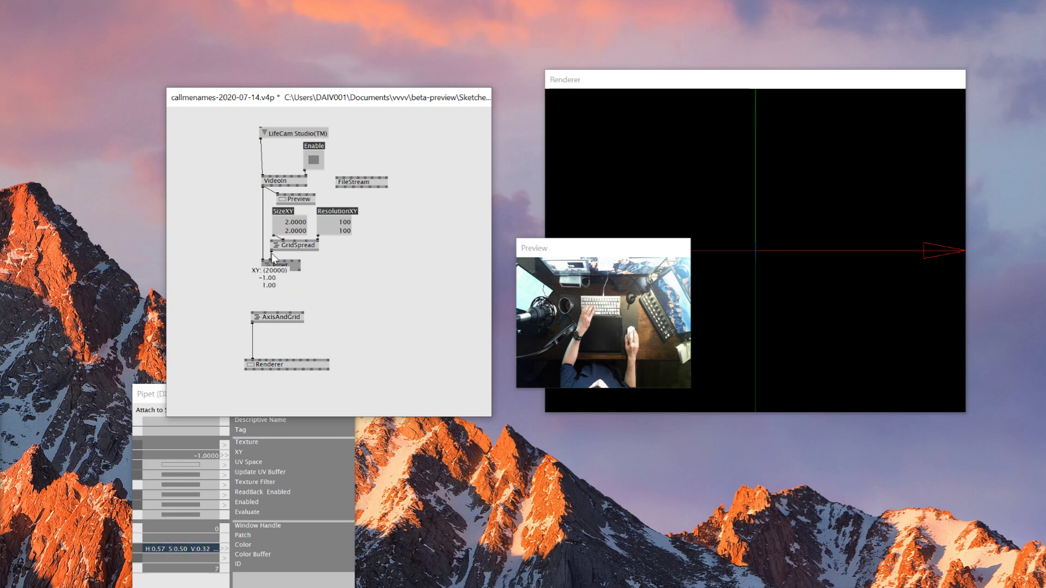
# Step: Add a Point (DX11.Layer) node and replace AxisAndGrid with AspectRatio
pyautogui.write('po')
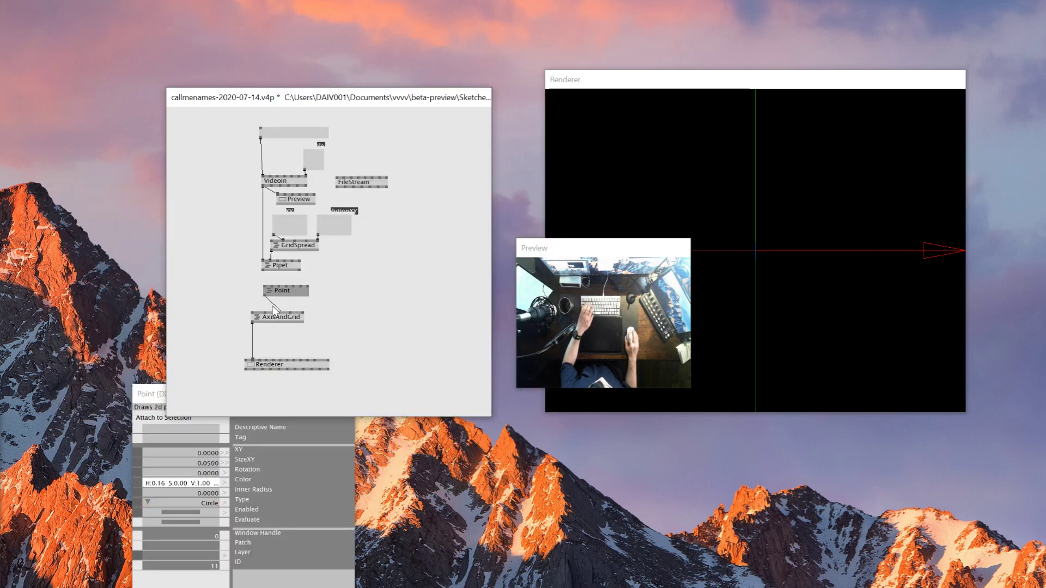
pyautogui.doubleClick(278, 317)
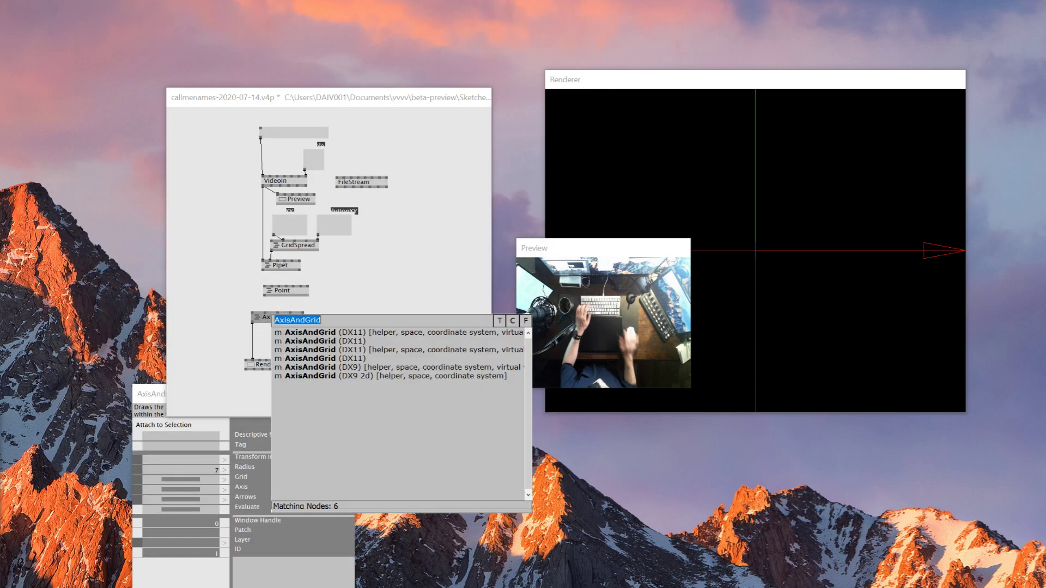
pyautogui.write('aspect')
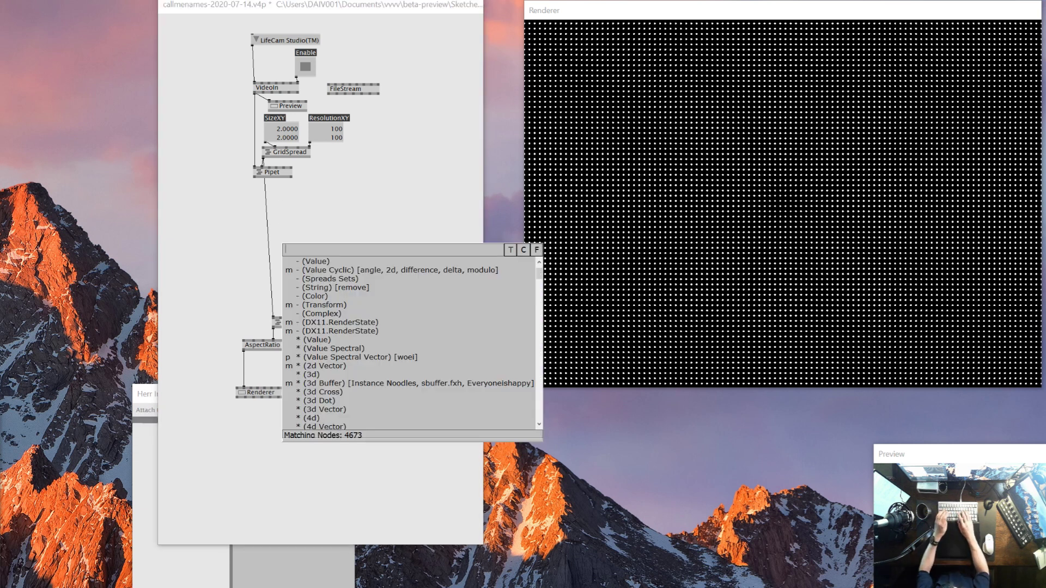
# Step: Add an HSL node after Pipet with a value IOBox reading its Lightness
pyautogui.write('hsl')
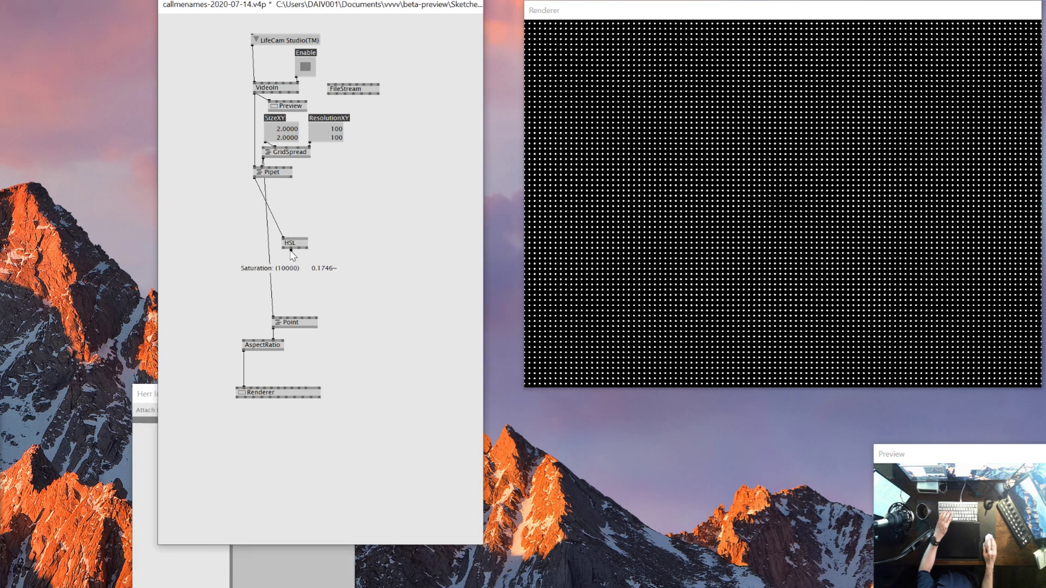
pyautogui.rightClick(290, 254)
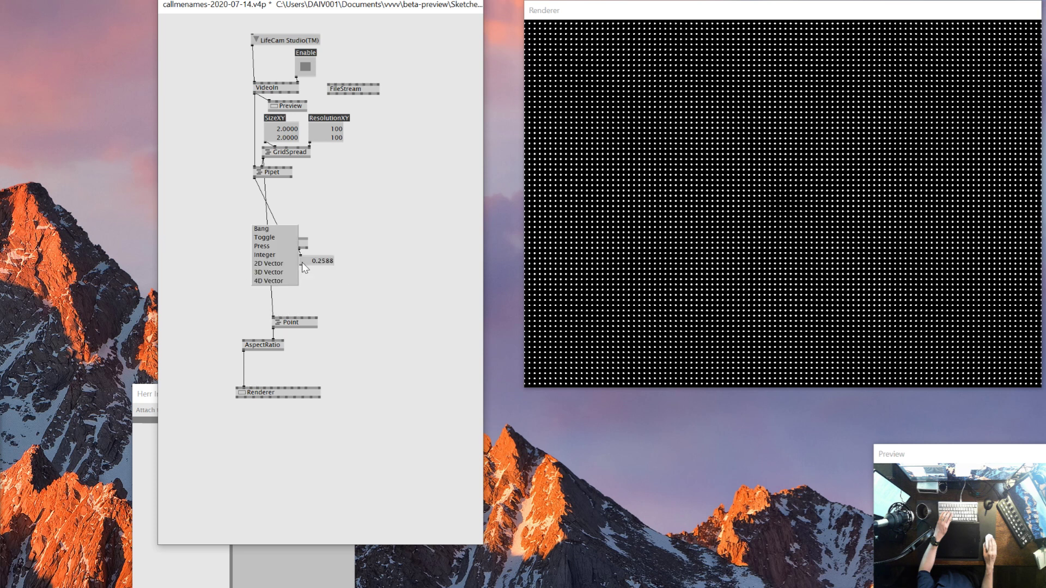
pyautogui.click(264, 254)
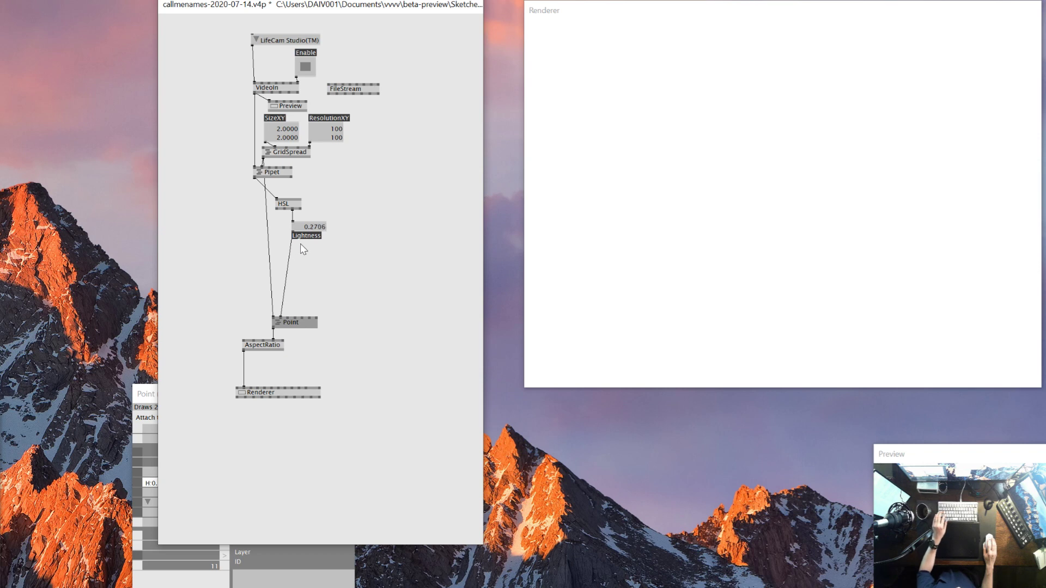
# Step: Map Lightness into Point's SizeXY with output maximum 0.01 via a vector join
pyautogui.write('map')
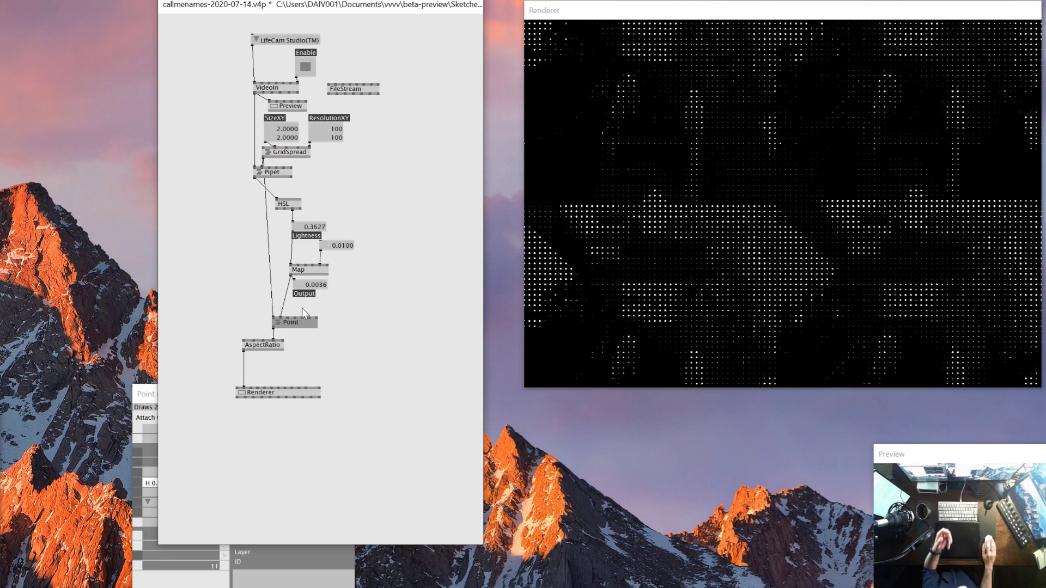
pyautogui.write('vec')
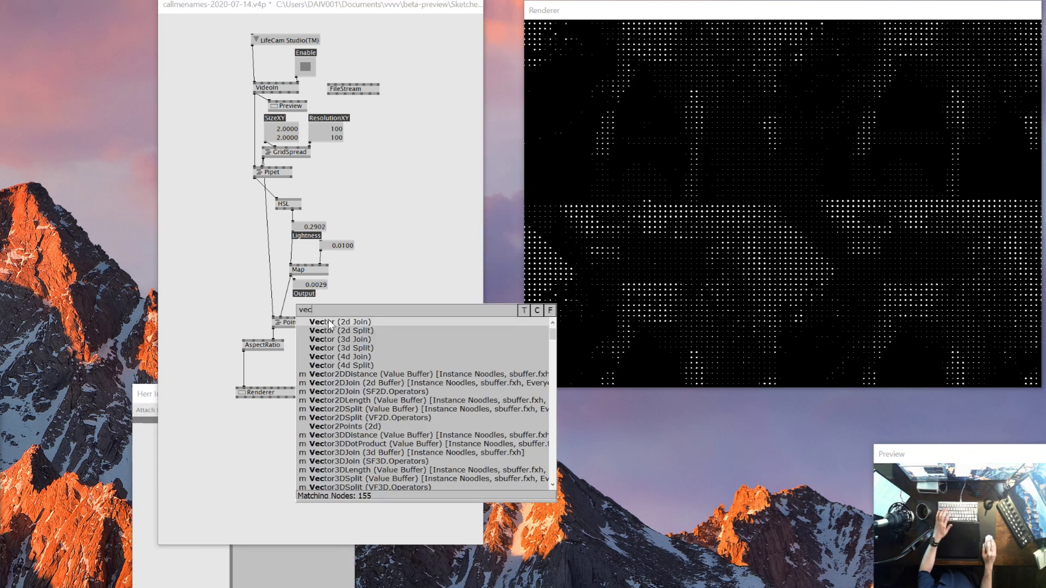
# Step: Add a Vector (2d Join) node to feed the mapped size into Point SizeXY
pyautogui.click(340, 322)
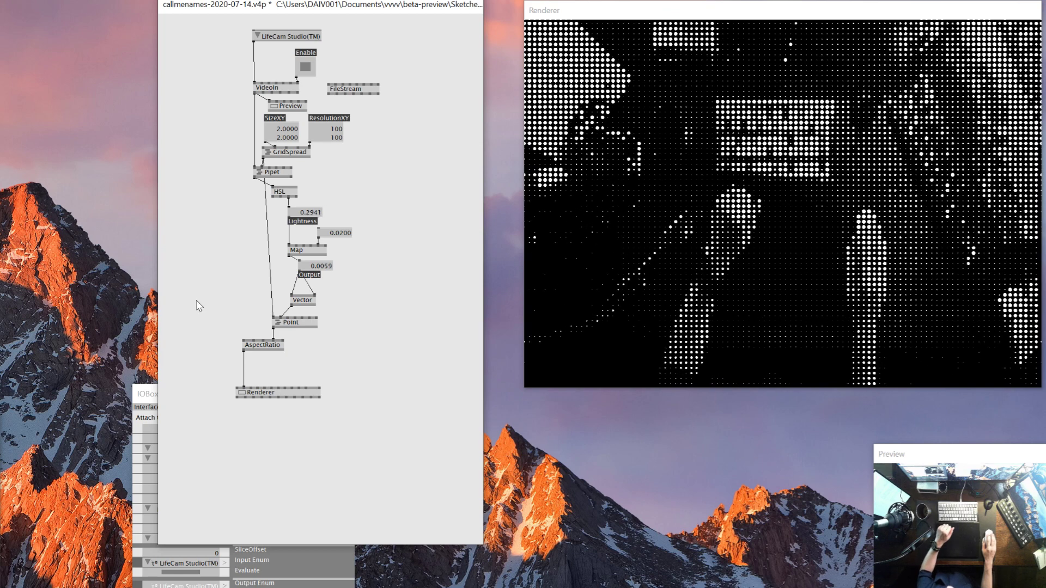
# Step: Insert an HSCB node before Pipet and drag its Contrast up to about 2.83
pyautogui.write('hs')
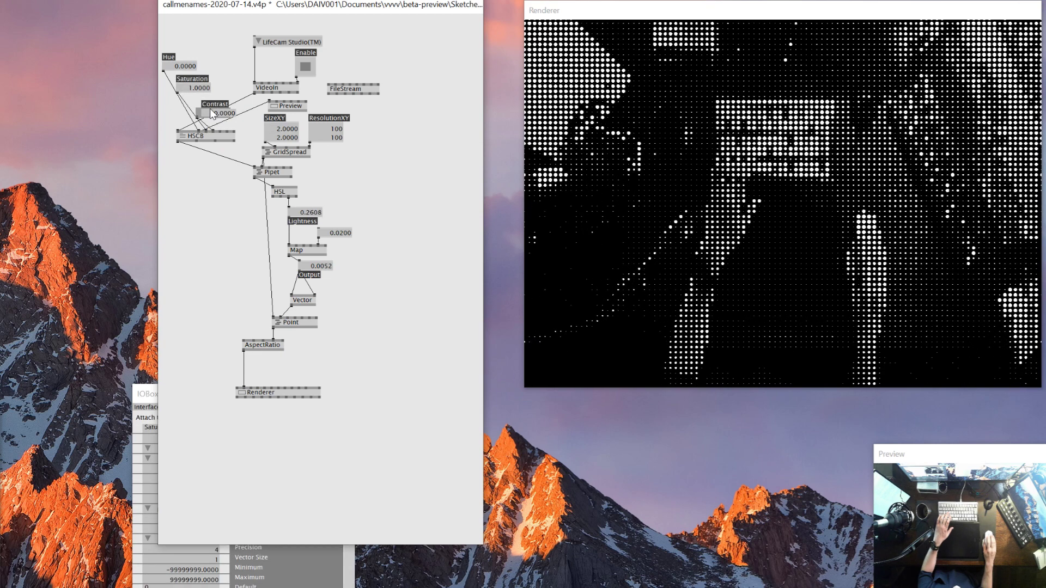
pyautogui.rightClick(220, 113)
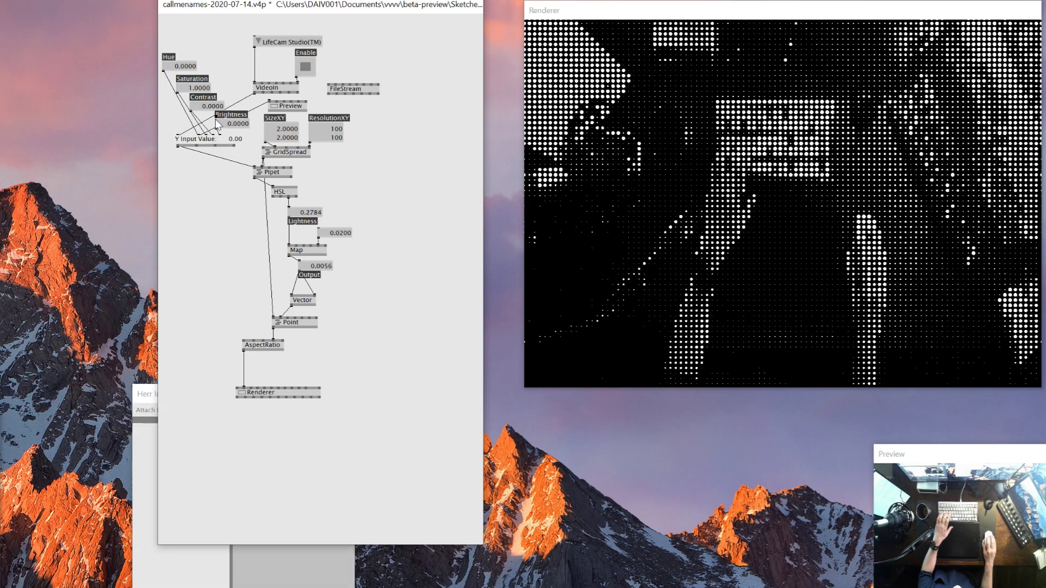
pyautogui.moveTo(214, 106); pyautogui.dragTo(213, 133)
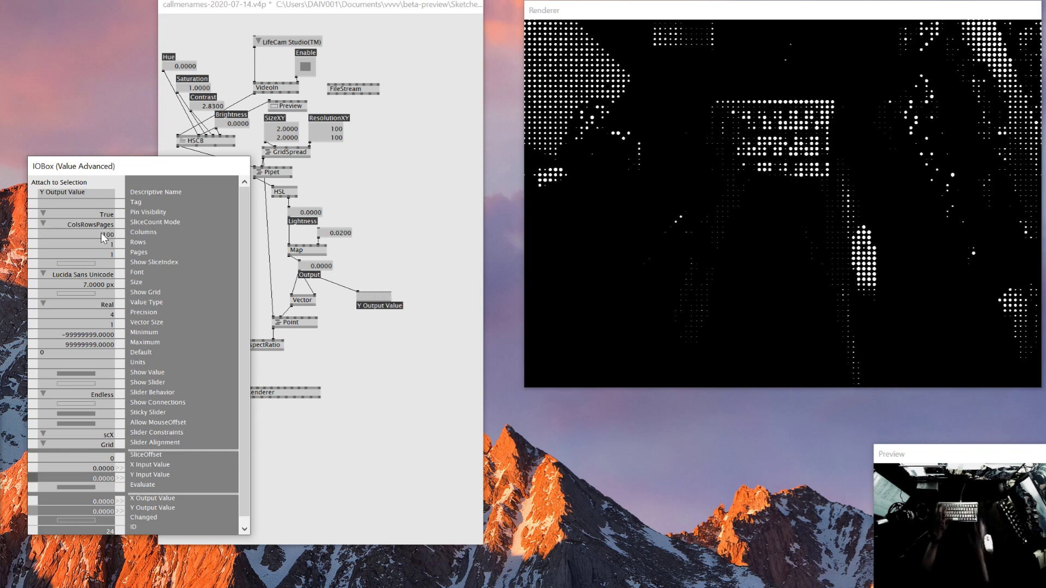
# Step: Set the Output IOBox rows to 100 for a 100 by 100 value grid
pyautogui.click(73, 242)
pyautogui.write('00')
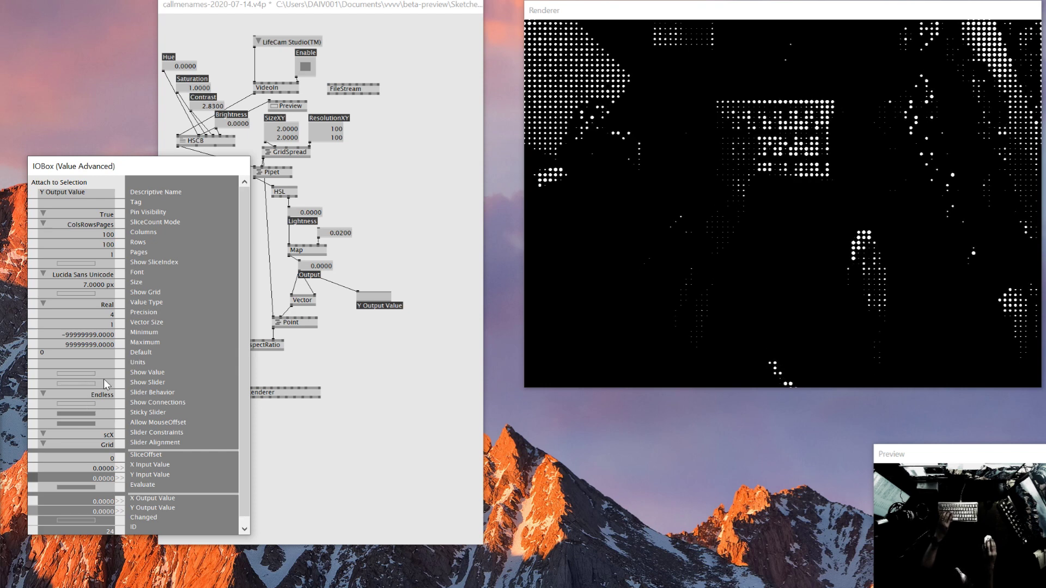
pyautogui.moveTo(358, 323)
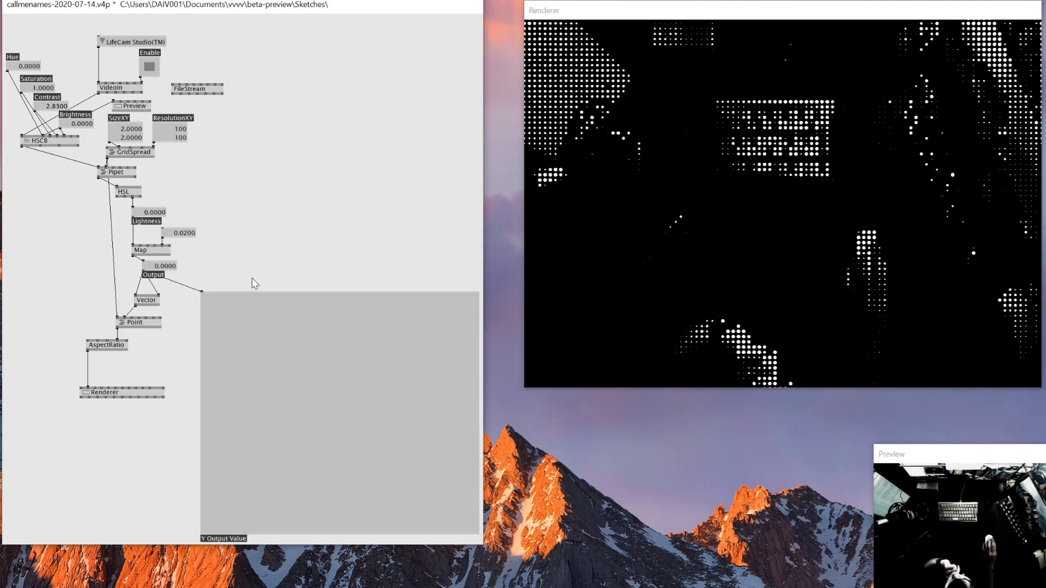
pyautogui.moveTo(204, 298)
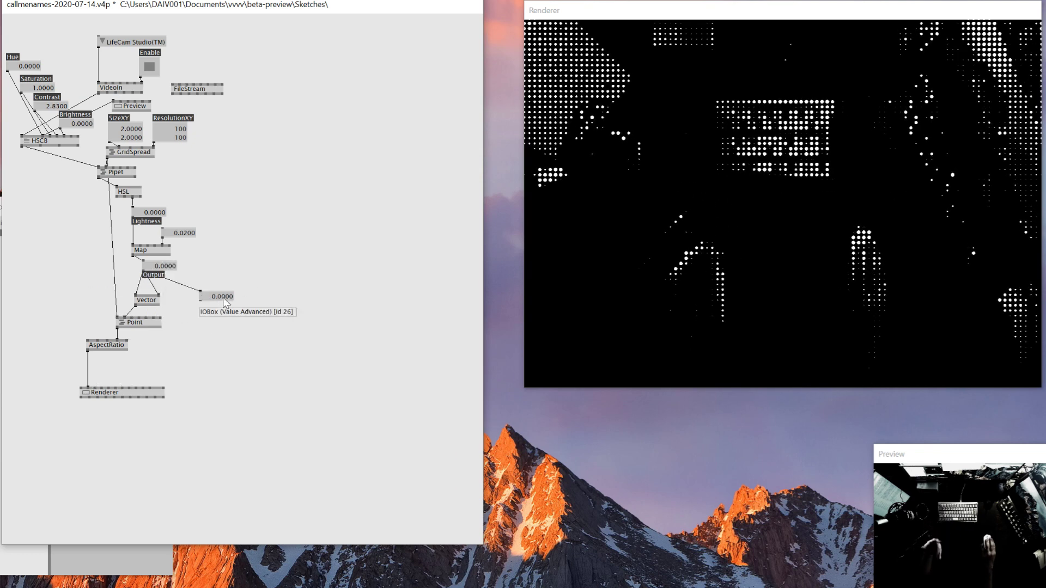
pyautogui.moveTo(205, 309)
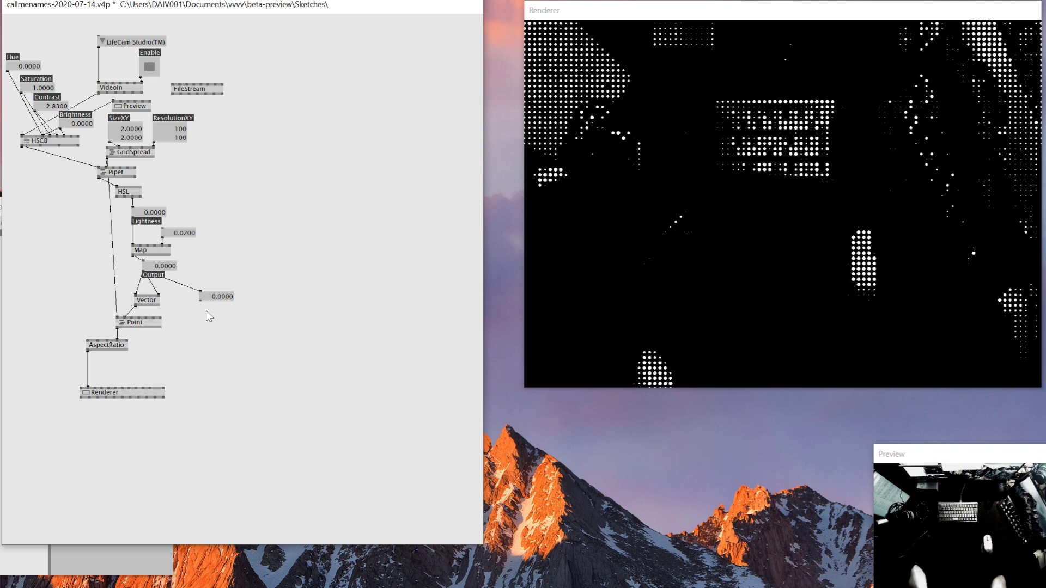
pyautogui.moveTo(212, 316)
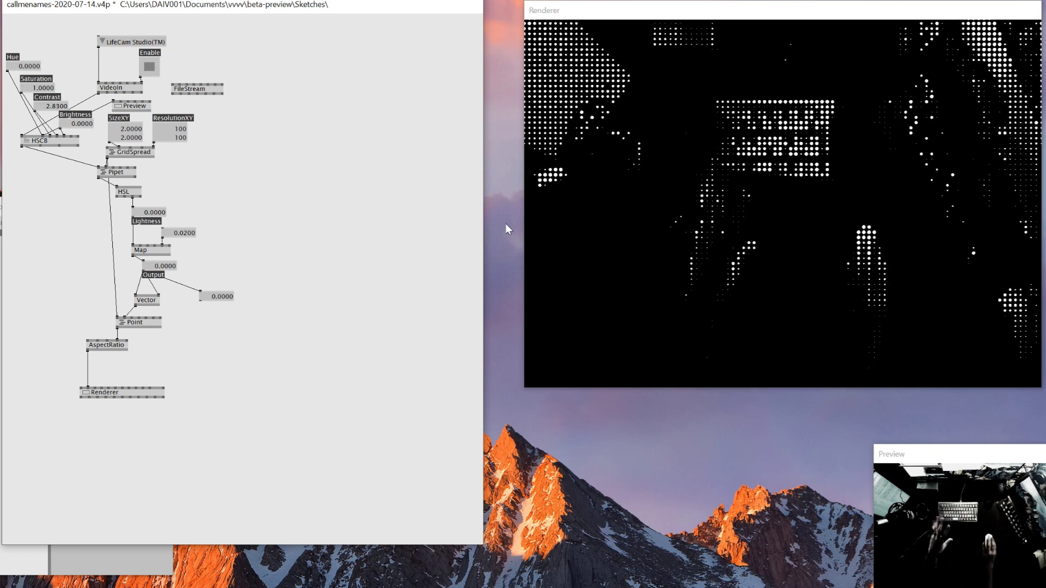
pyautogui.moveTo(513, 242)
pyautogui.write('s')
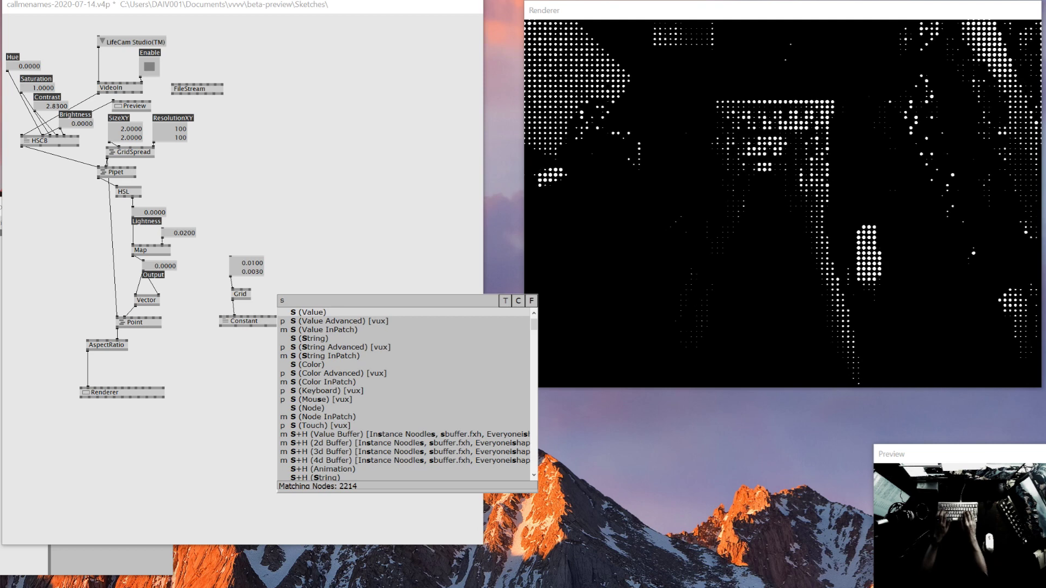
# Step: Create Rotate and Translate (Transform) nodes beside the Grid and Constant shader
pyautogui.write('rotate')
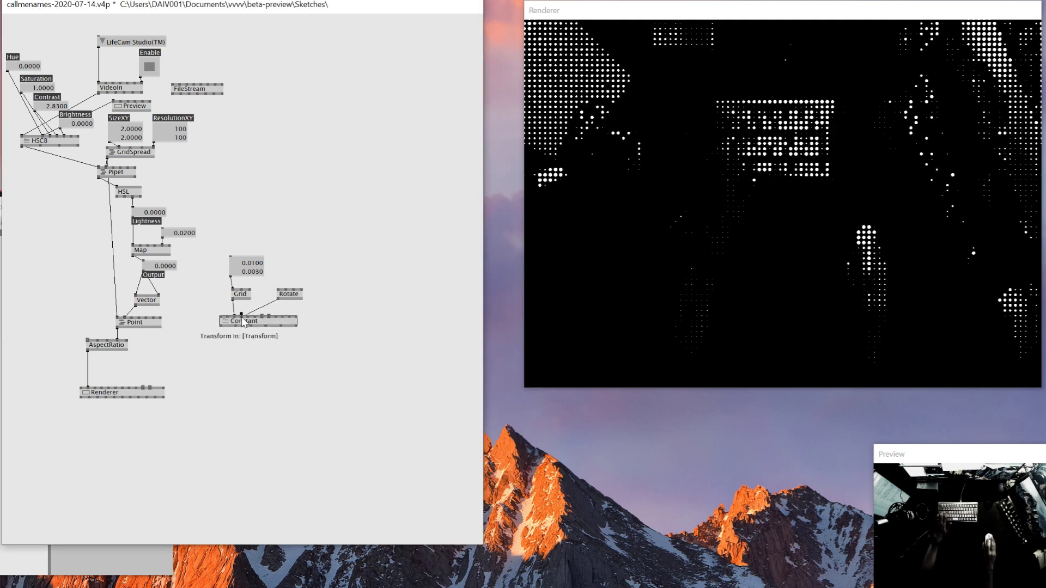
pyautogui.write('trans,lk')
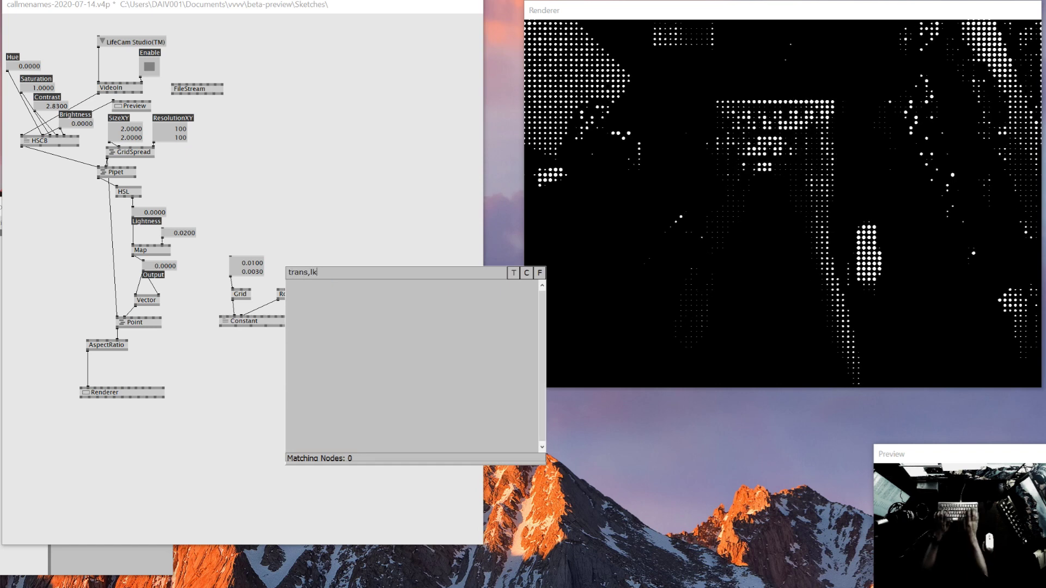
pyautogui.write('transla')
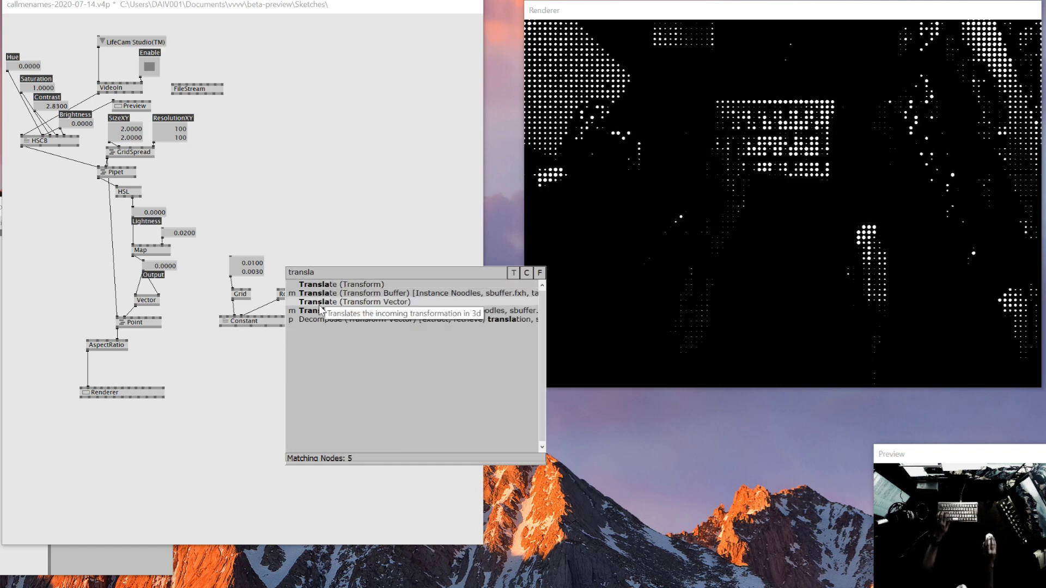
pyautogui.click(347, 285)
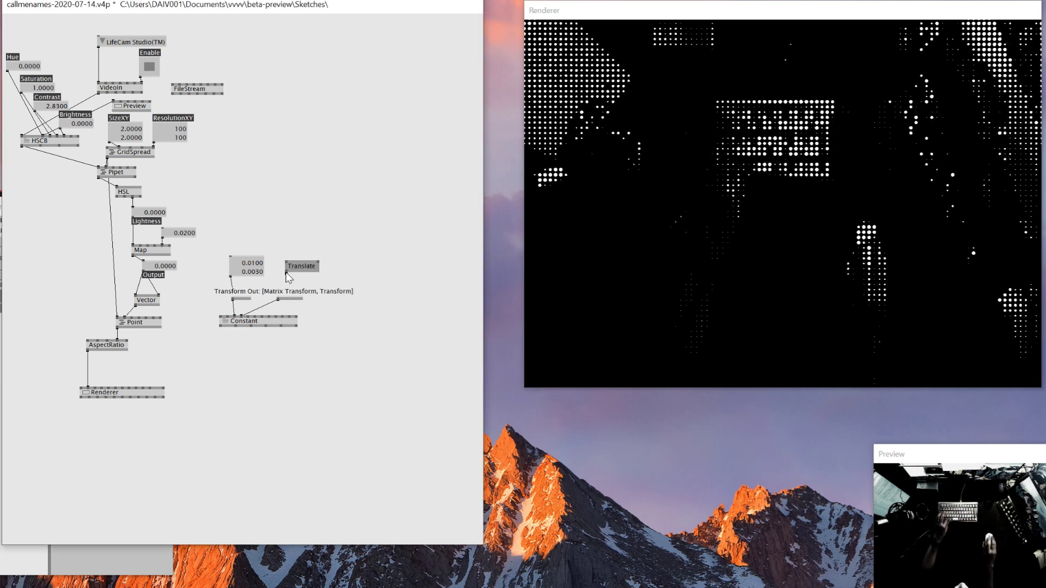
pyautogui.moveTo(301, 266)
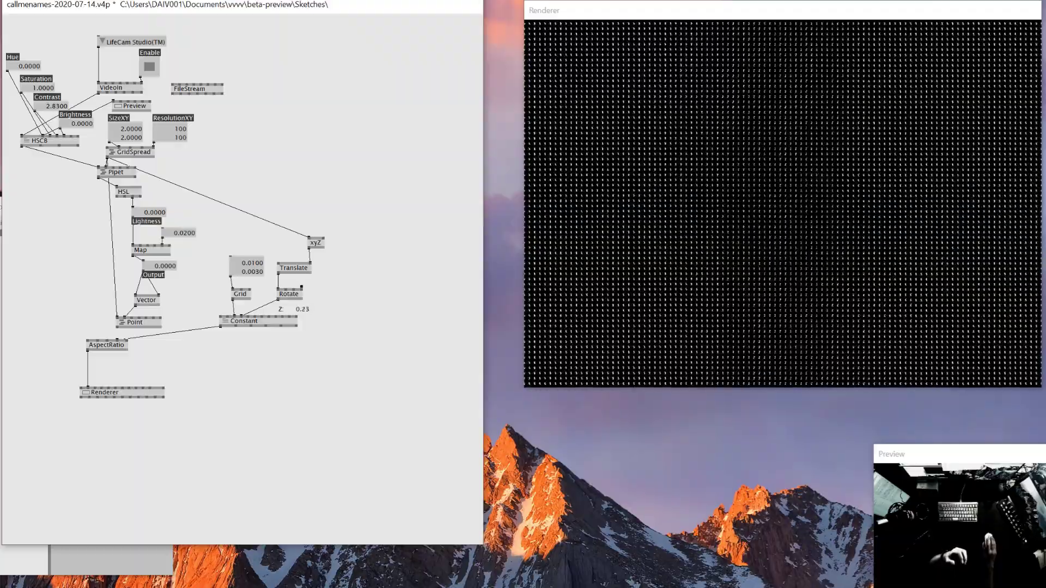
# Step: Wire Translate and Rotate into Constant's Transform to render the oriented line field
pyautogui.moveTo(300, 309); pyautogui.dragTo(301, 293)
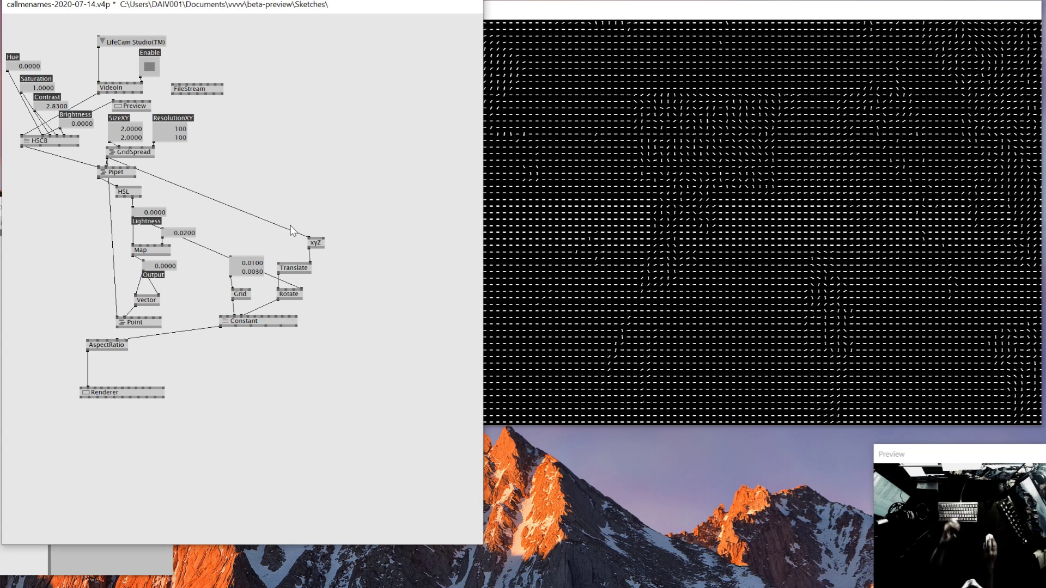
pyautogui.moveTo(254, 320)
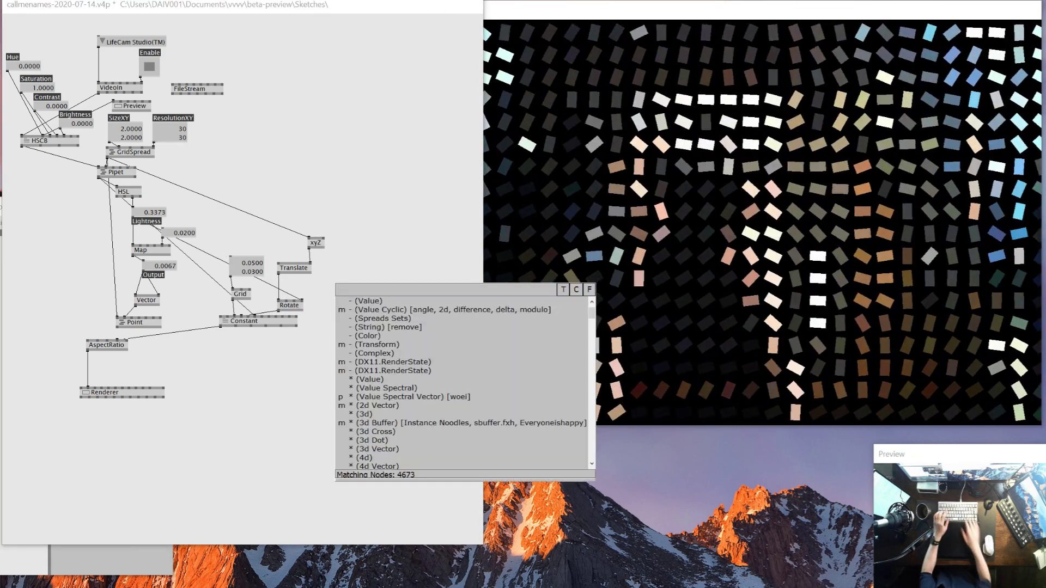
# Step: Add a Damper, then a Map scaling its output to a maximum of 256 with a readout
pyautogui.write('damer')
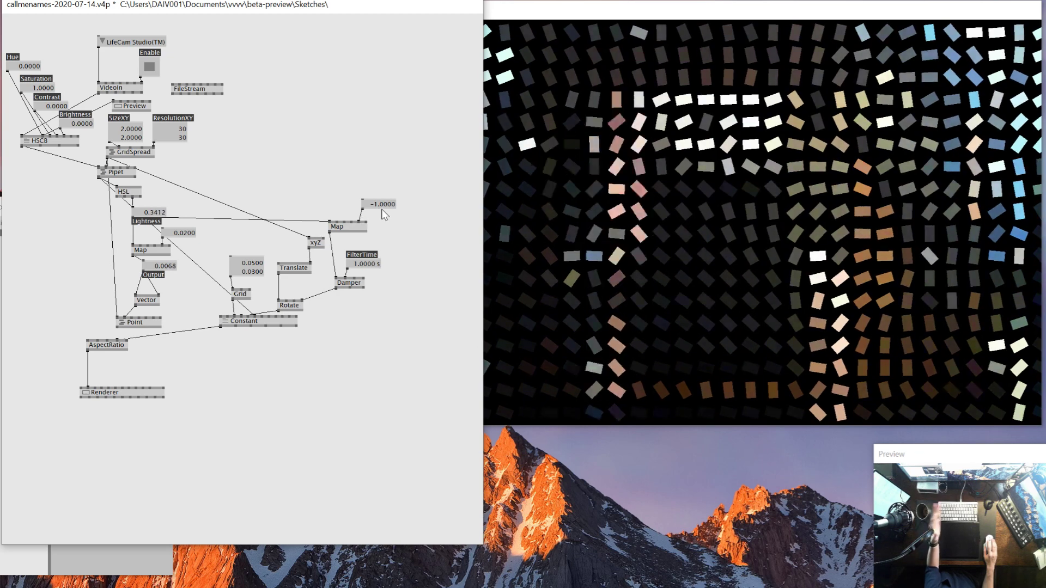
pyautogui.moveTo(347, 235)
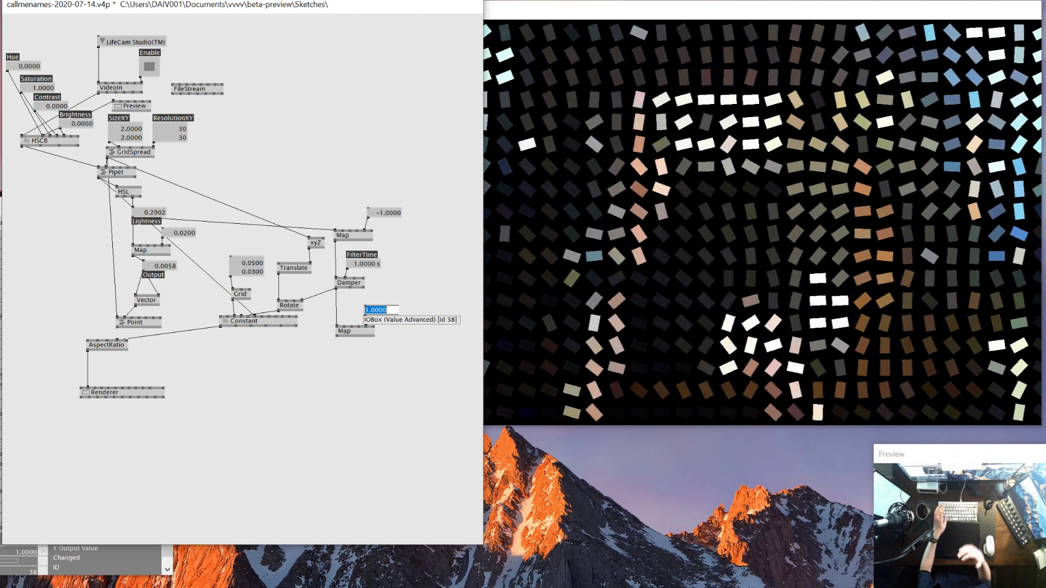
pyautogui.write('256.0000')
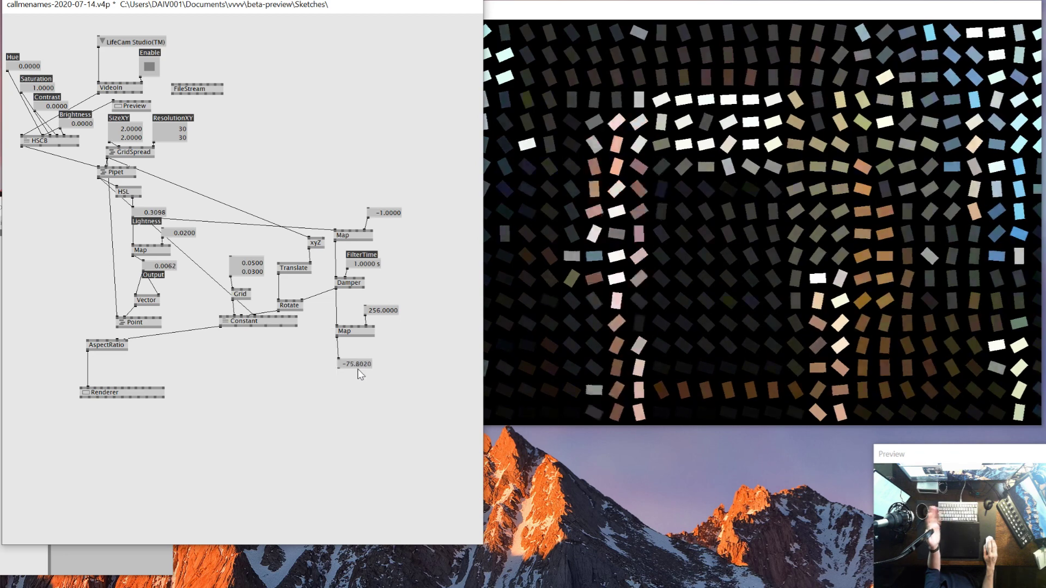
pyautogui.moveTo(356, 364); pyautogui.dragTo(355, 371)
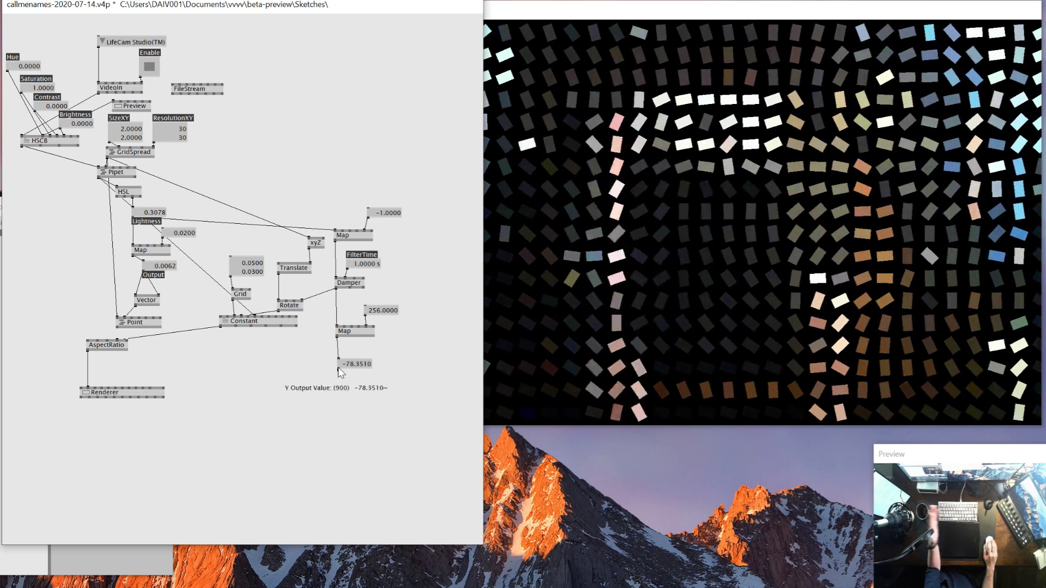